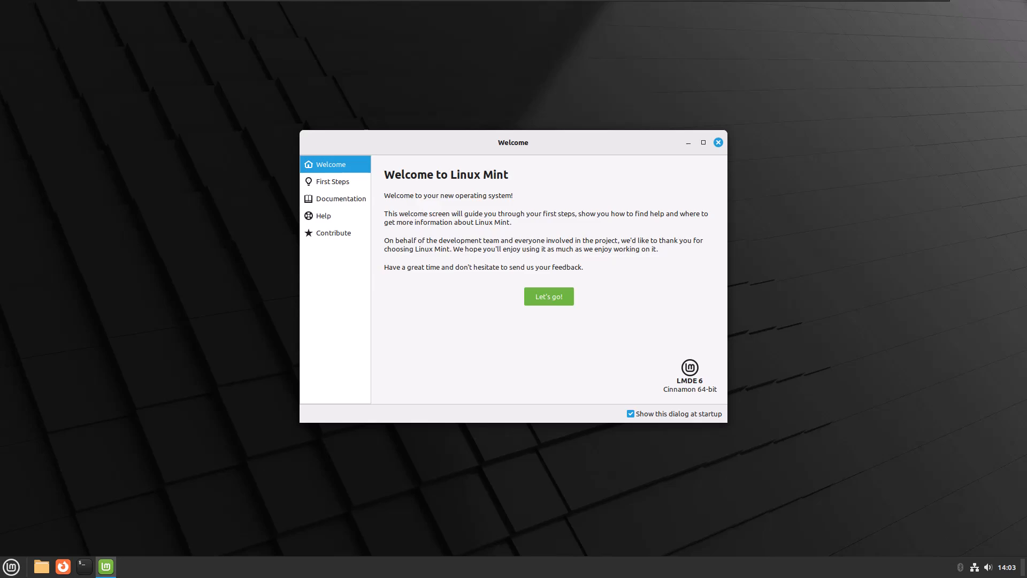
mouse_move(852, 88)
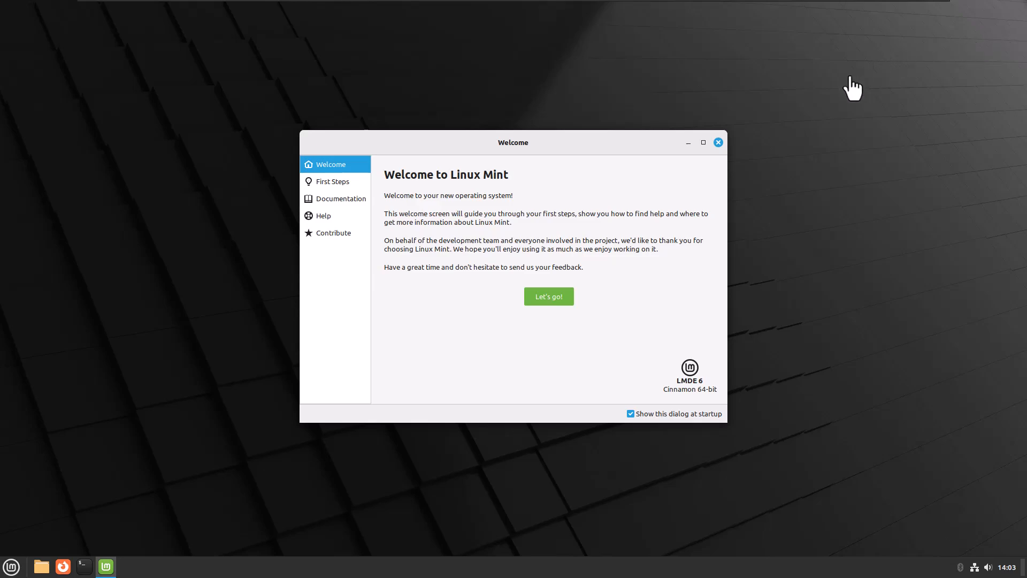
mouse_move(755, 121)
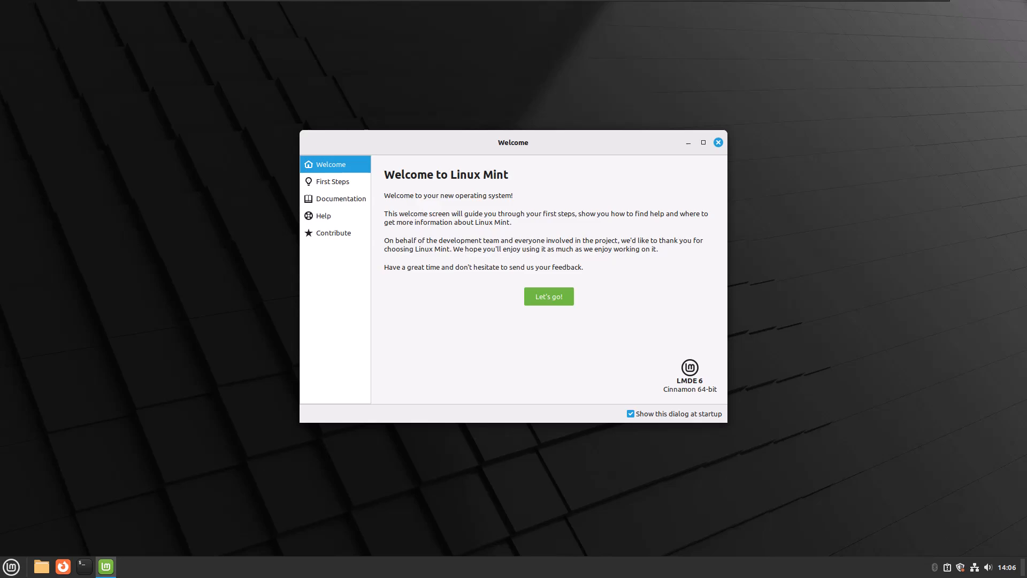
mouse_move(630, 236)
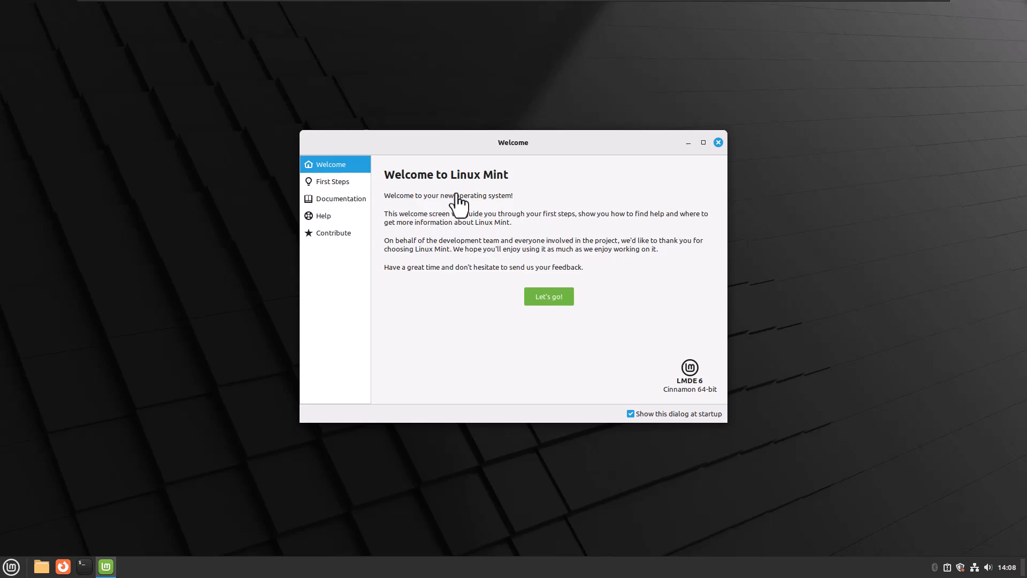
mouse_move(351, 198)
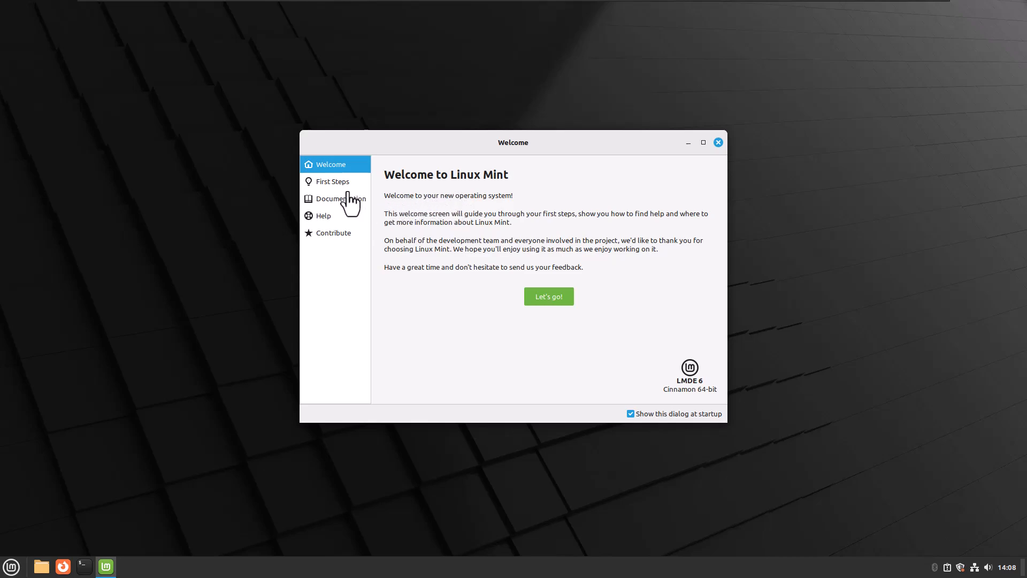
mouse_move(496, 283)
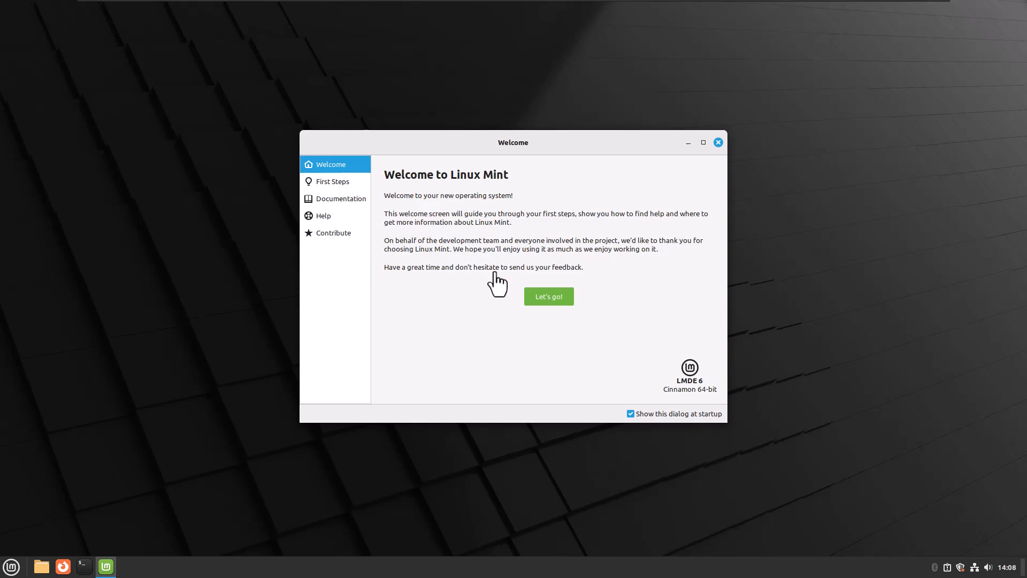
mouse_move(326, 190)
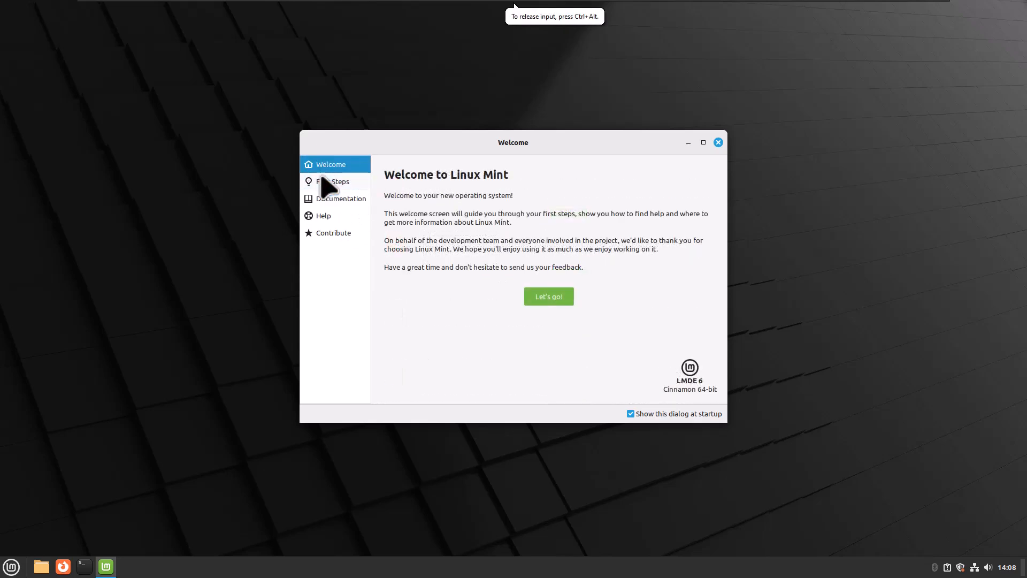
Step: Show the First Steps list and launch Desktop Colors
click(334, 181)
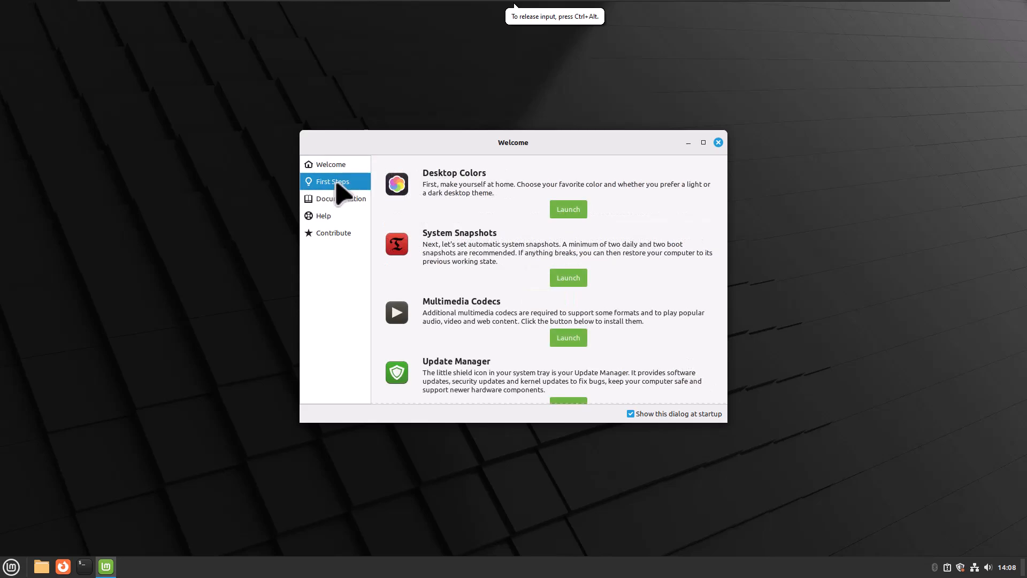
mouse_move(564, 216)
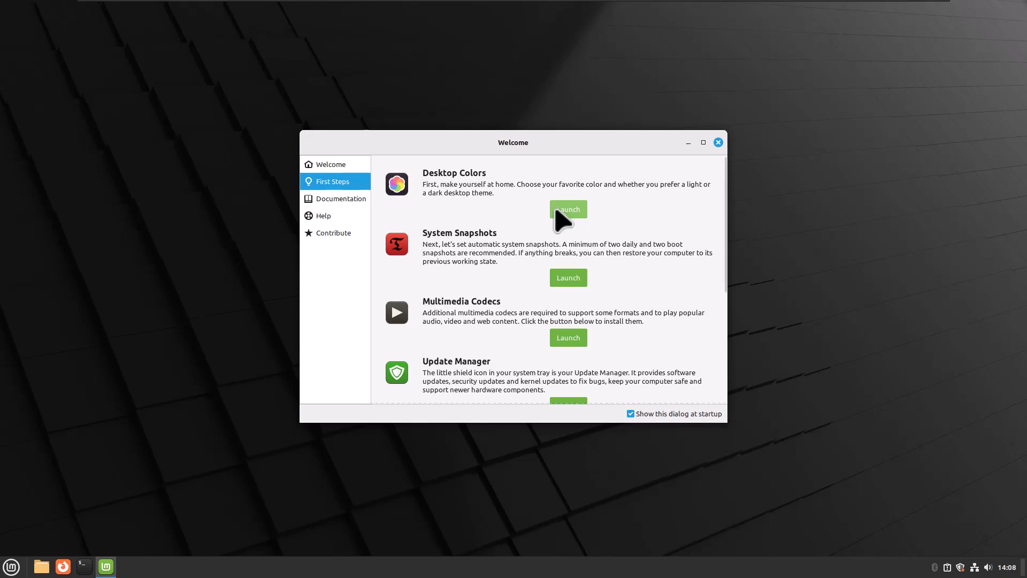
click(567, 209)
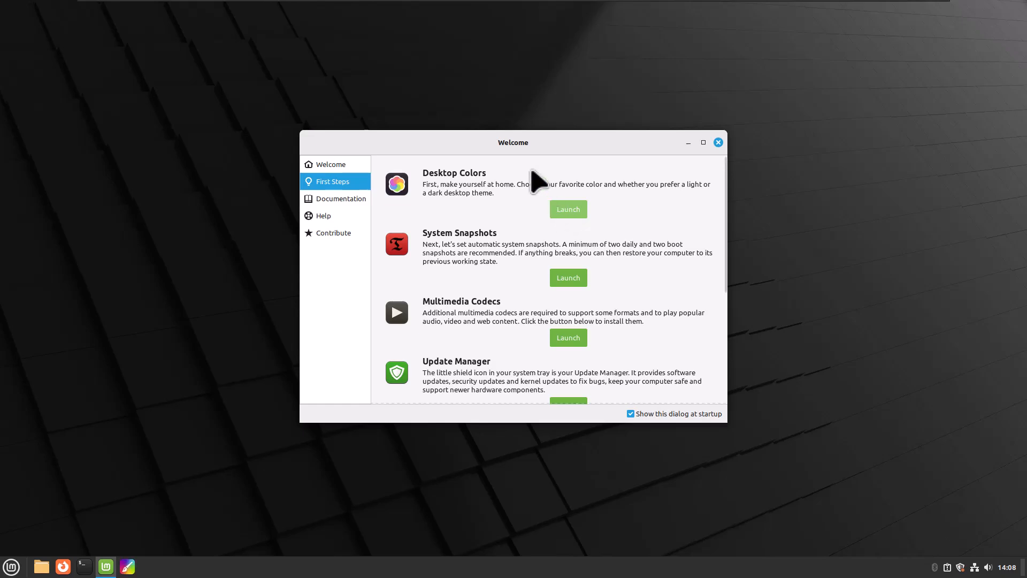
Step: Switch the Cinnamon style to Adwaita, then to Mint-X
click(567, 210)
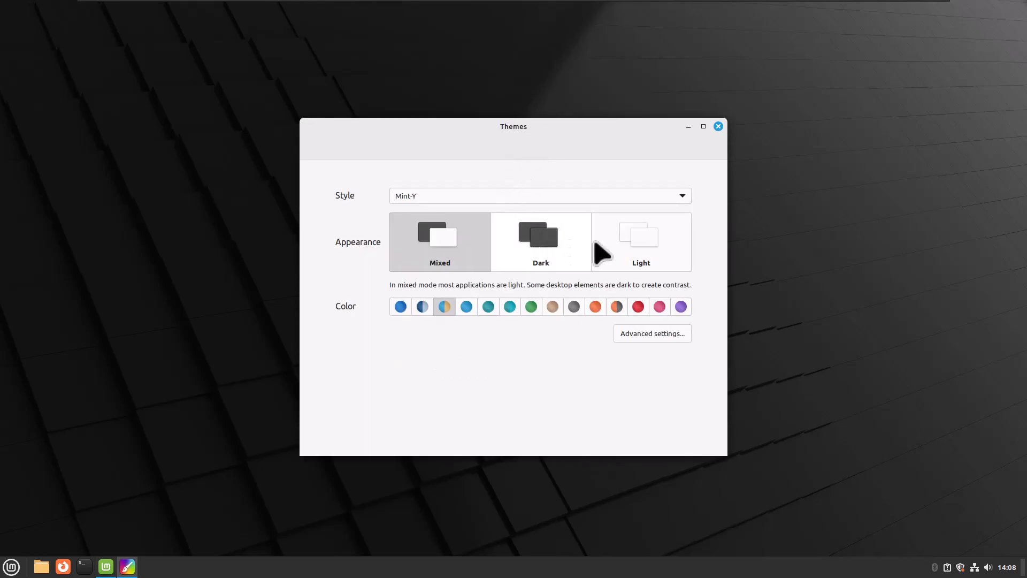
mouse_move(539, 233)
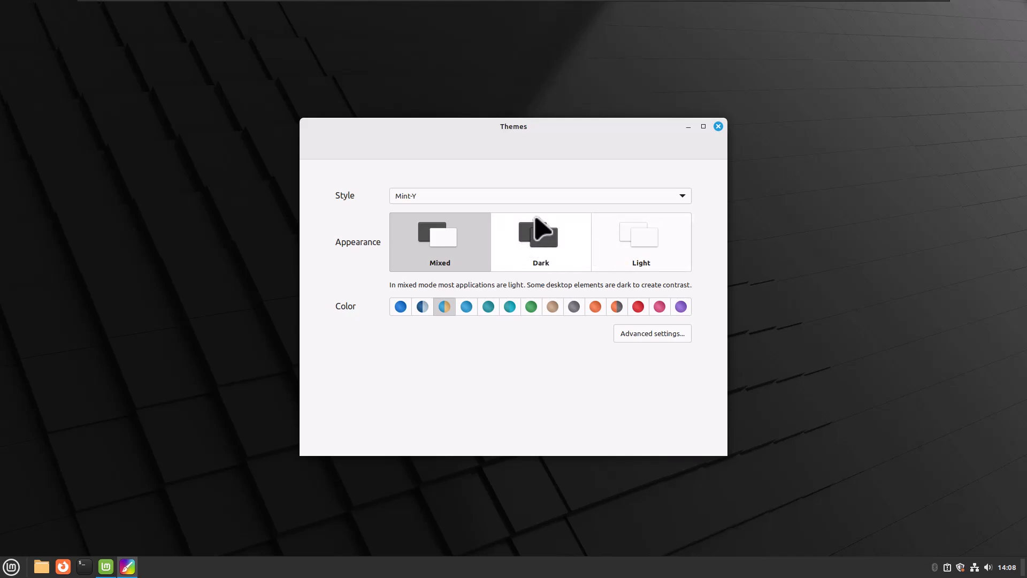
mouse_move(616, 170)
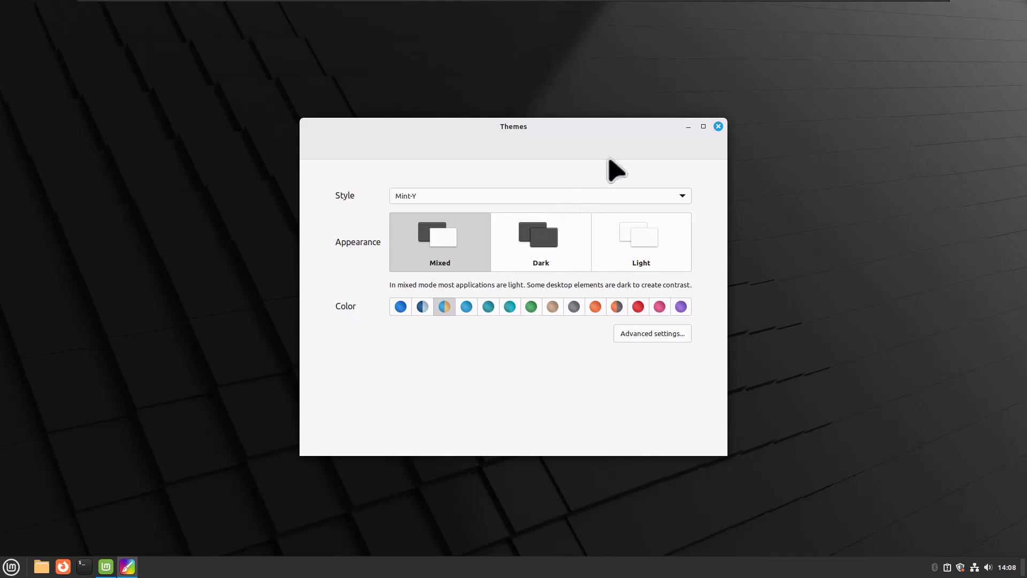
click(538, 196)
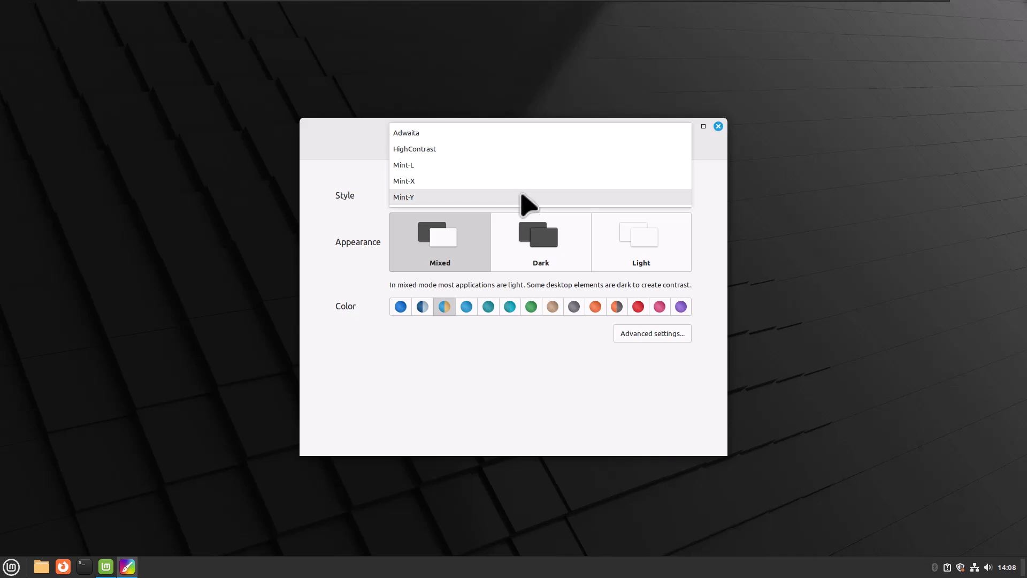
mouse_move(524, 194)
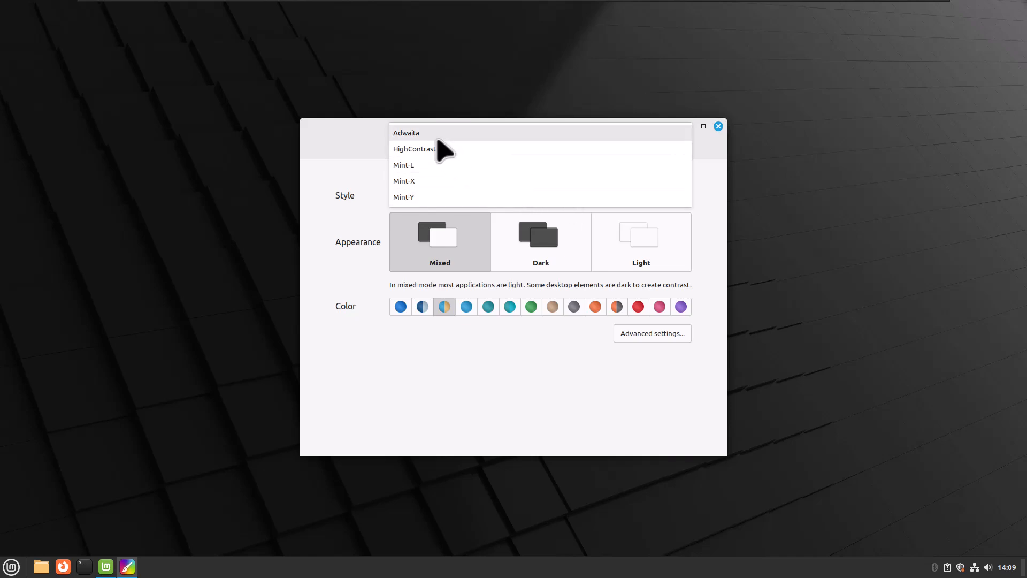
click(406, 132)
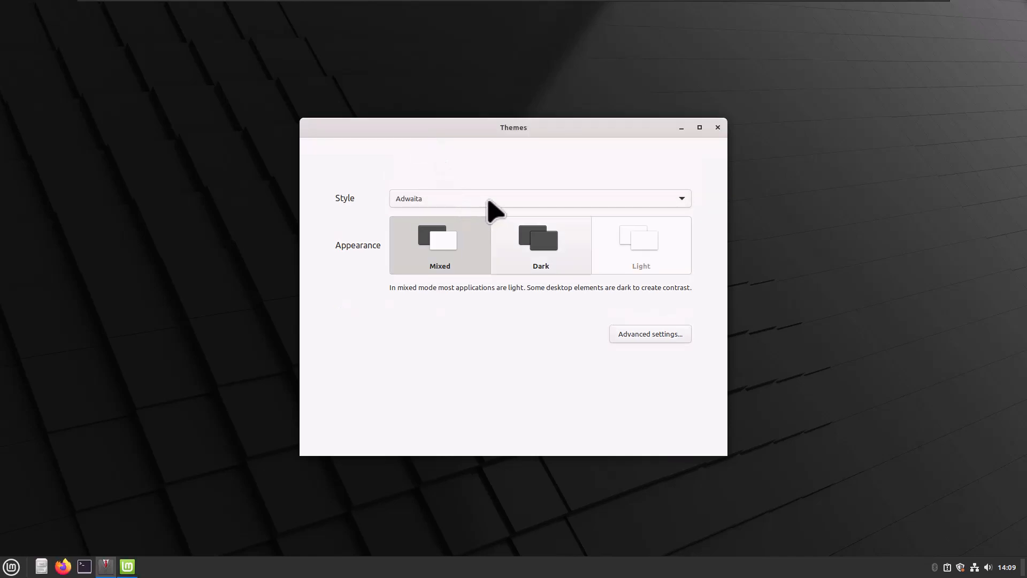
click(539, 197)
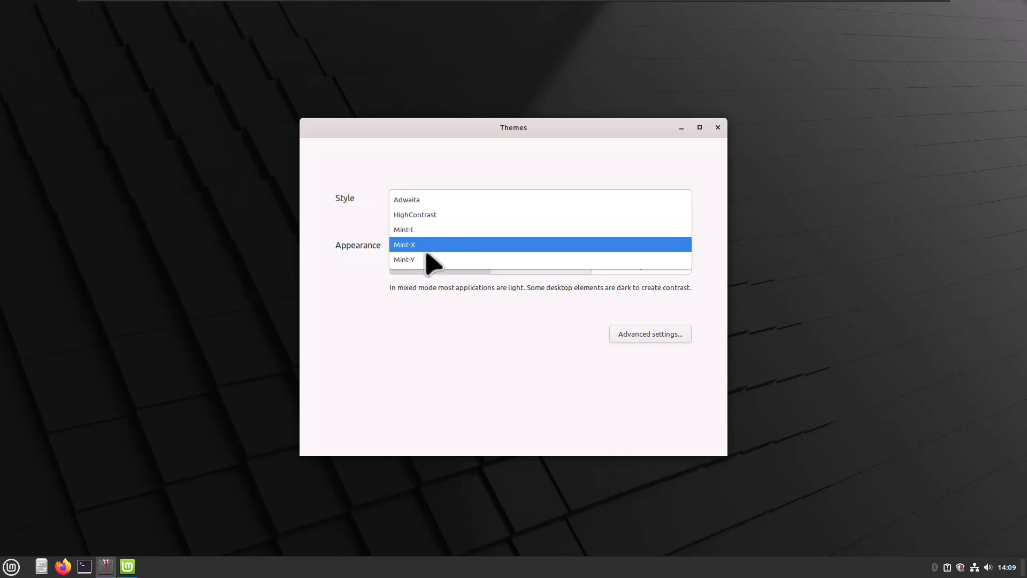
click(404, 259)
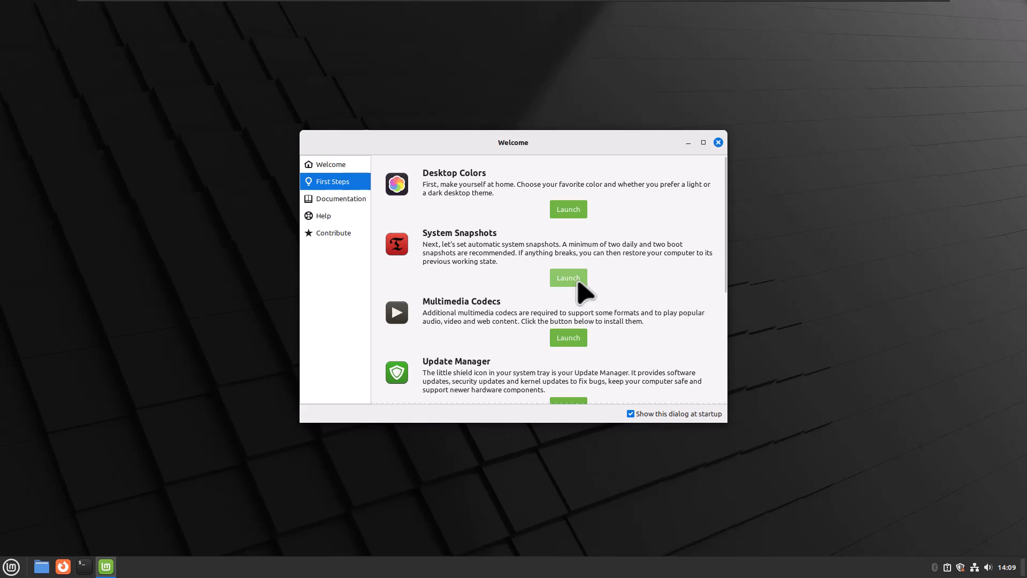
mouse_move(579, 293)
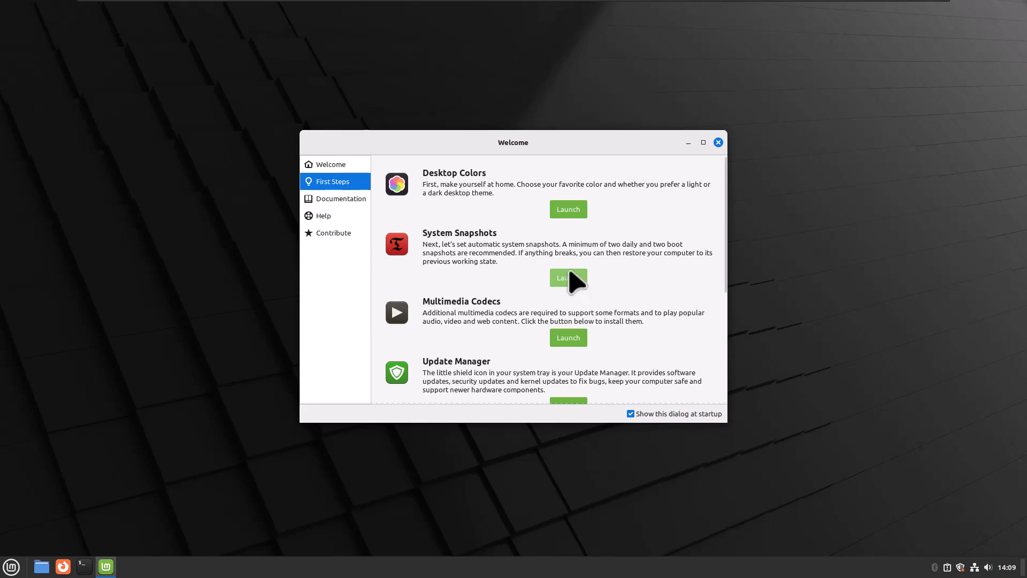
Step: Scroll the First Steps list down toward System Settings
scroll(down, 3)
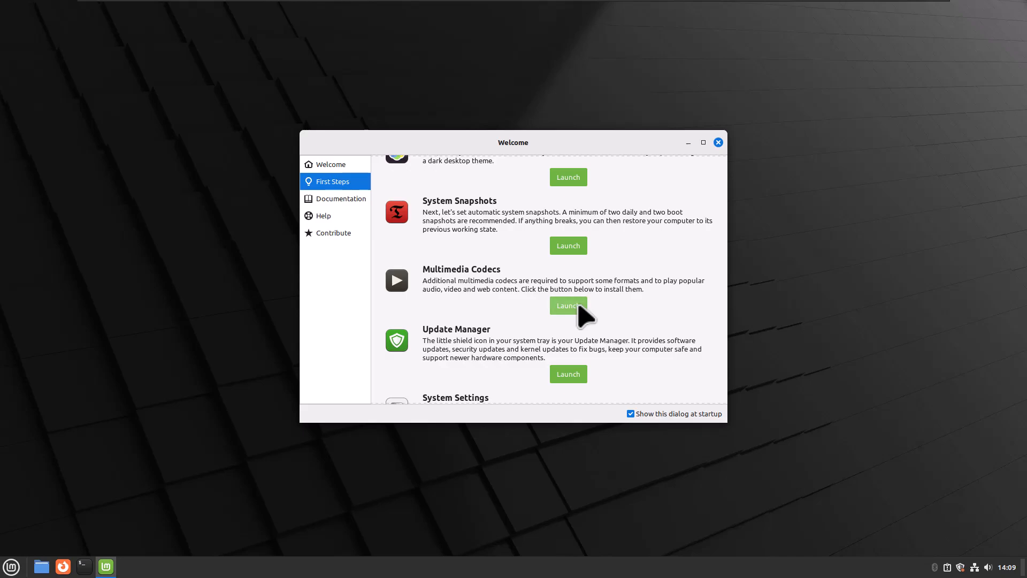
Step: Install and authenticate the mint-meta-codecs package from Multimedia Codecs
click(567, 306)
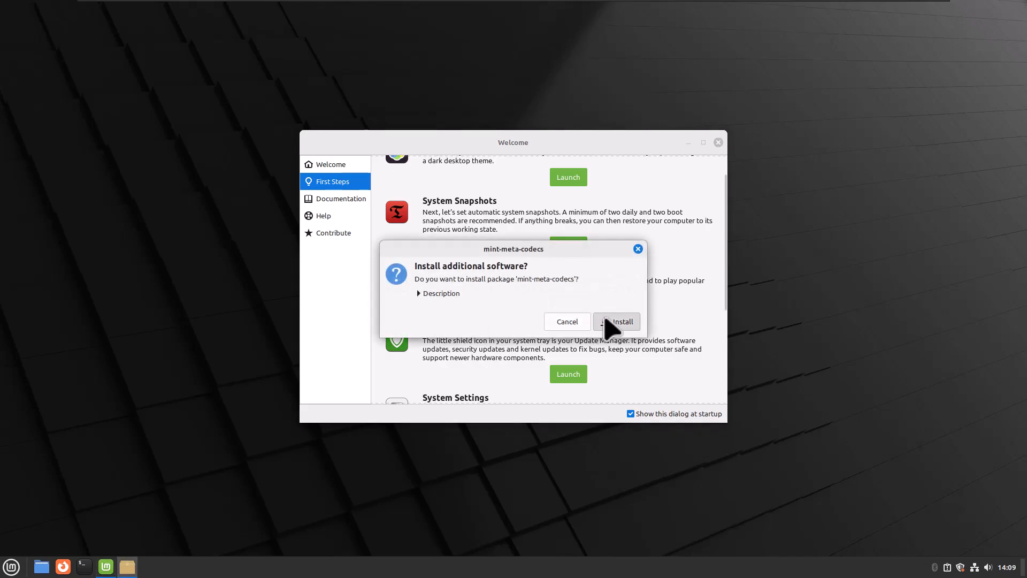
click(616, 321)
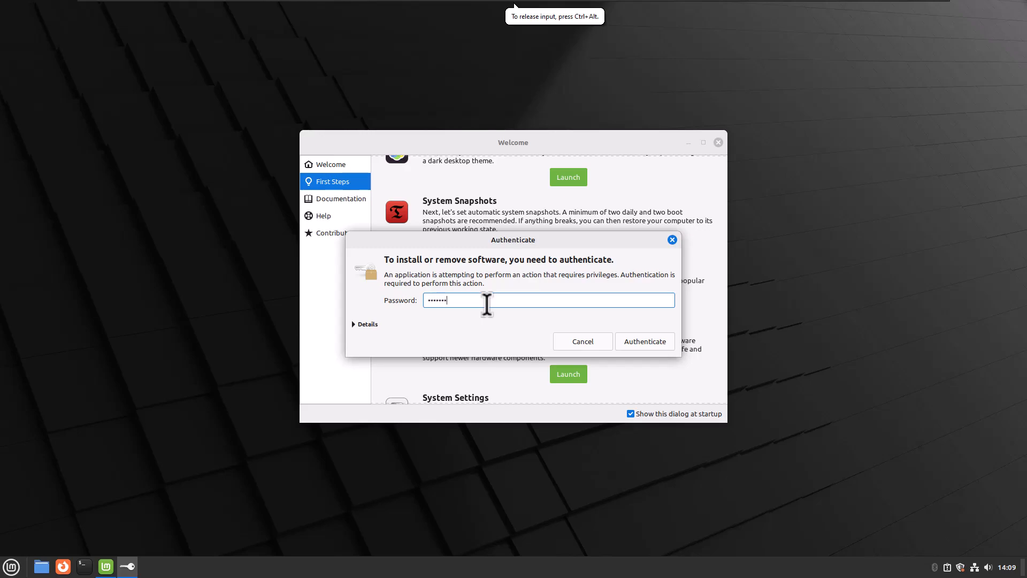
click(644, 341)
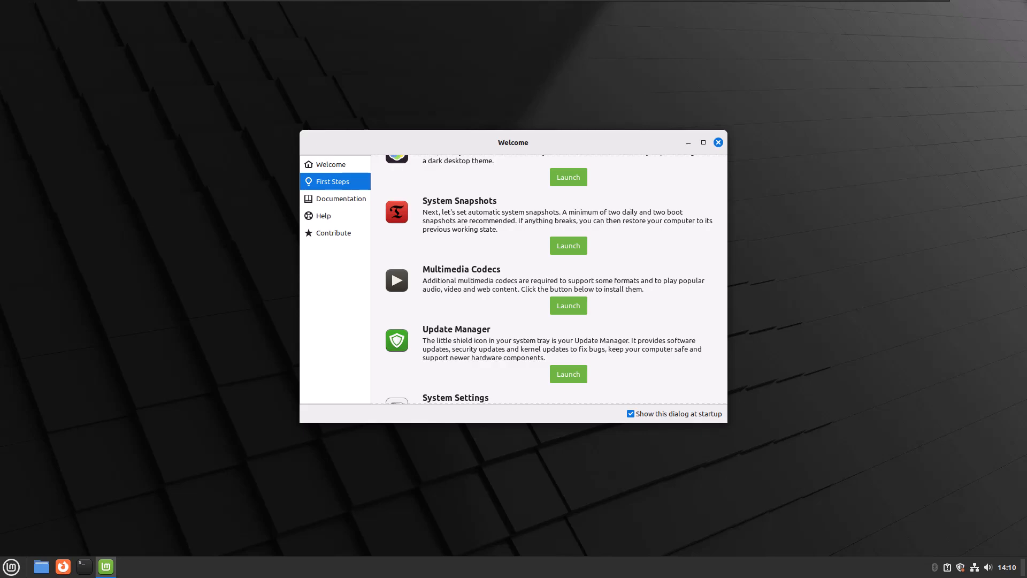
mouse_move(578, 390)
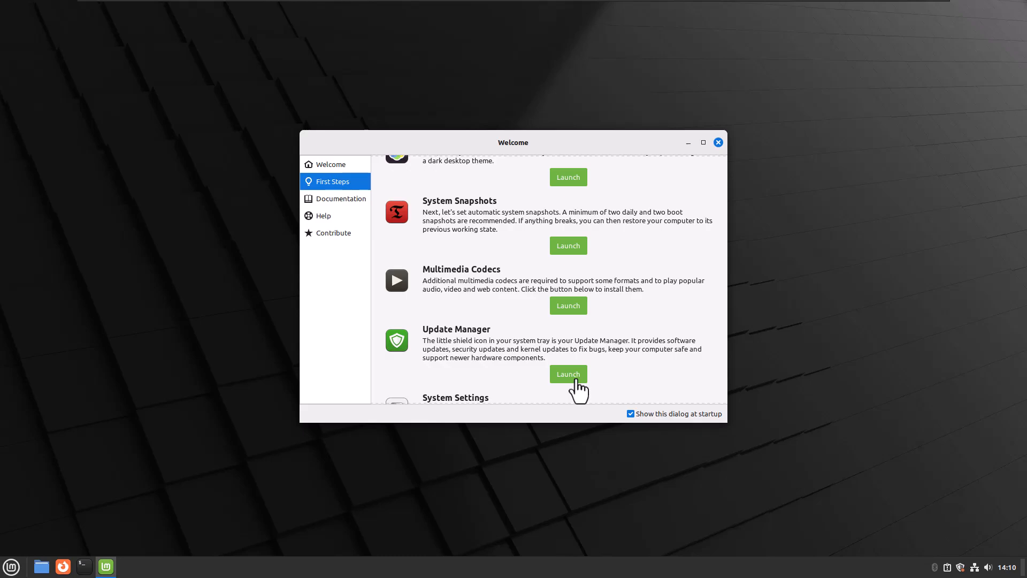
mouse_move(581, 346)
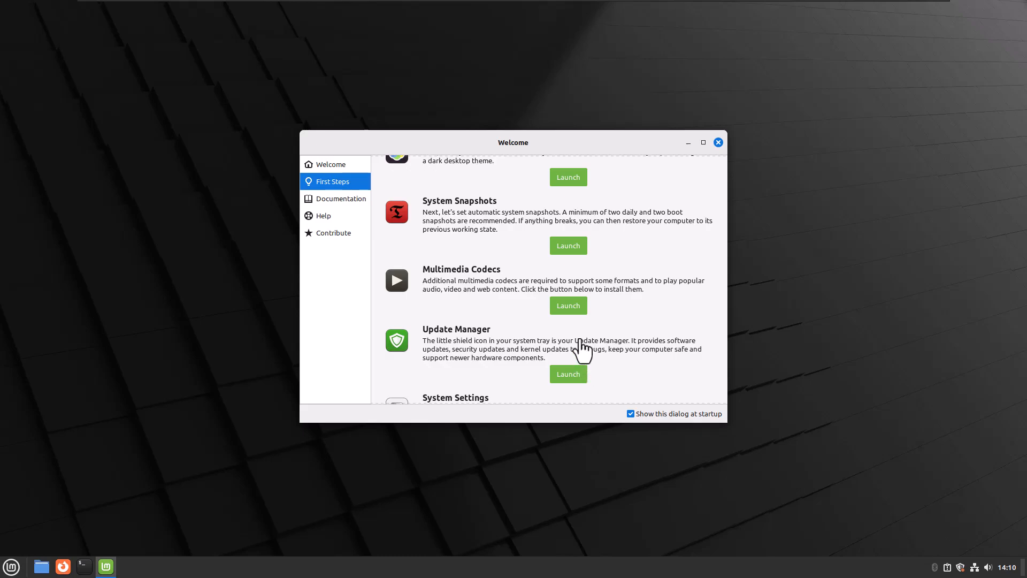
mouse_move(671, 368)
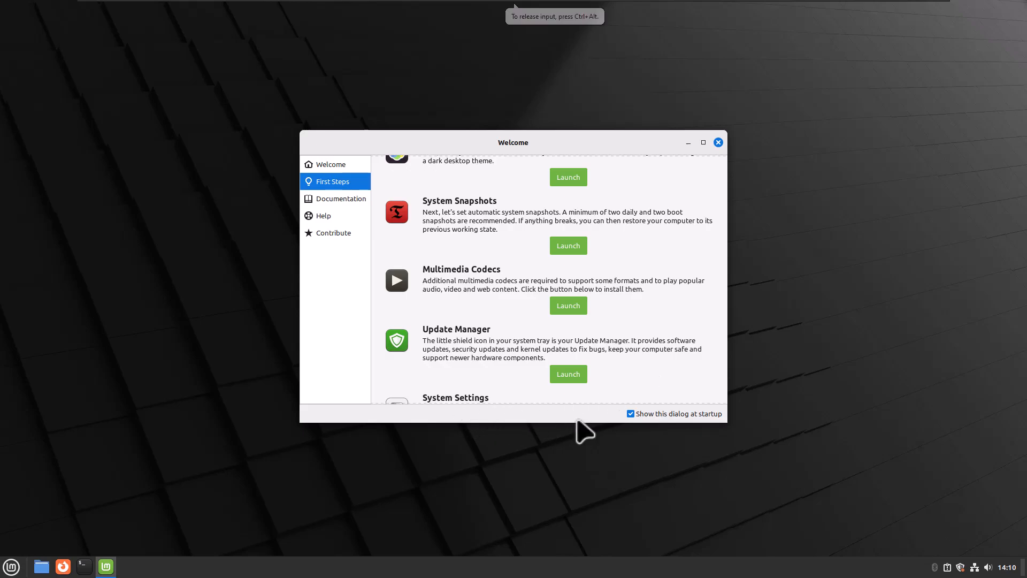
Step: Scroll First Steps to show System Settings, Software Manager and Firewall
scroll(down, 3)
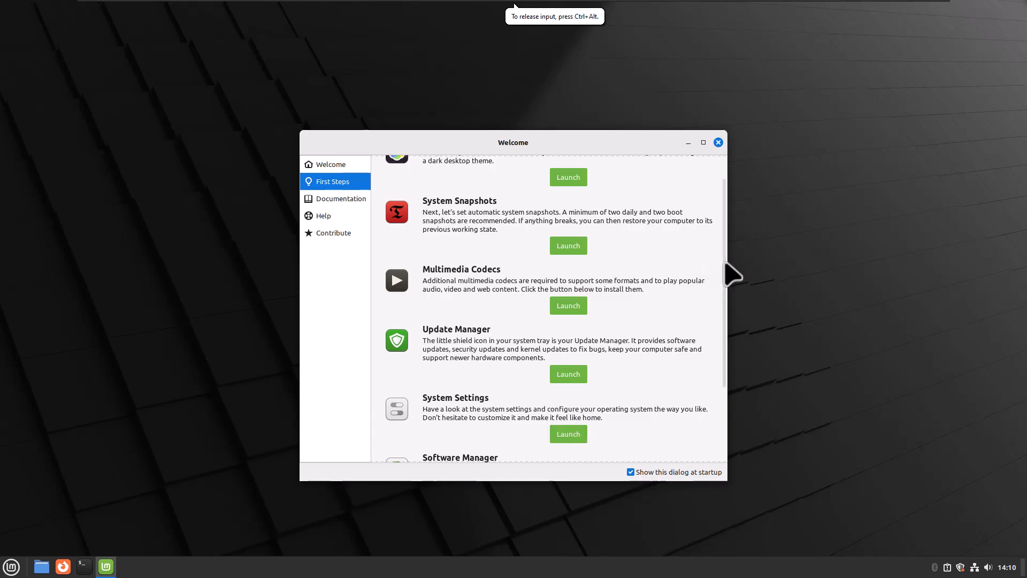
scroll(down, 3)
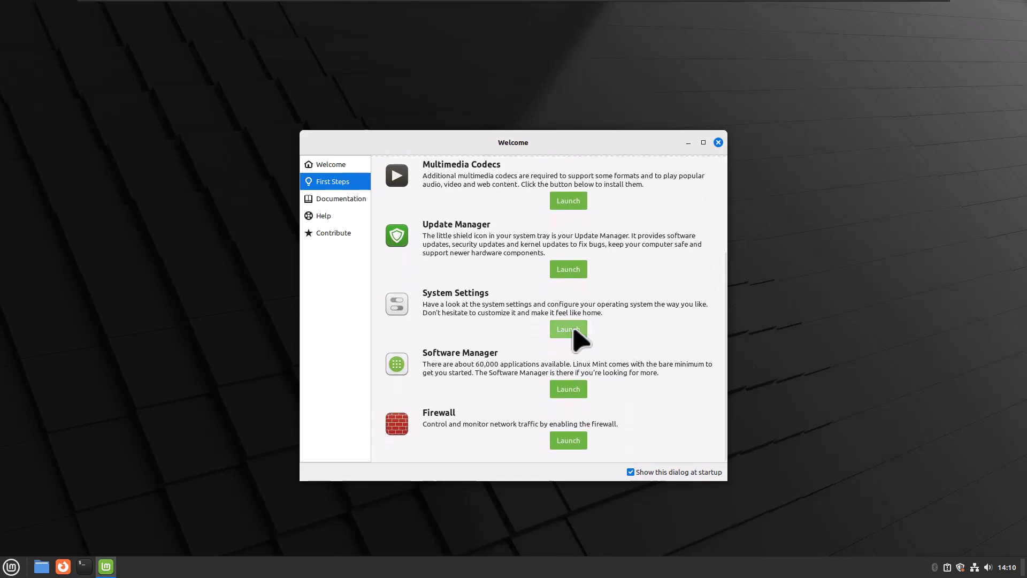
Step: Turn off the 24-hour clock in System Settings' Date & Time page
click(567, 328)
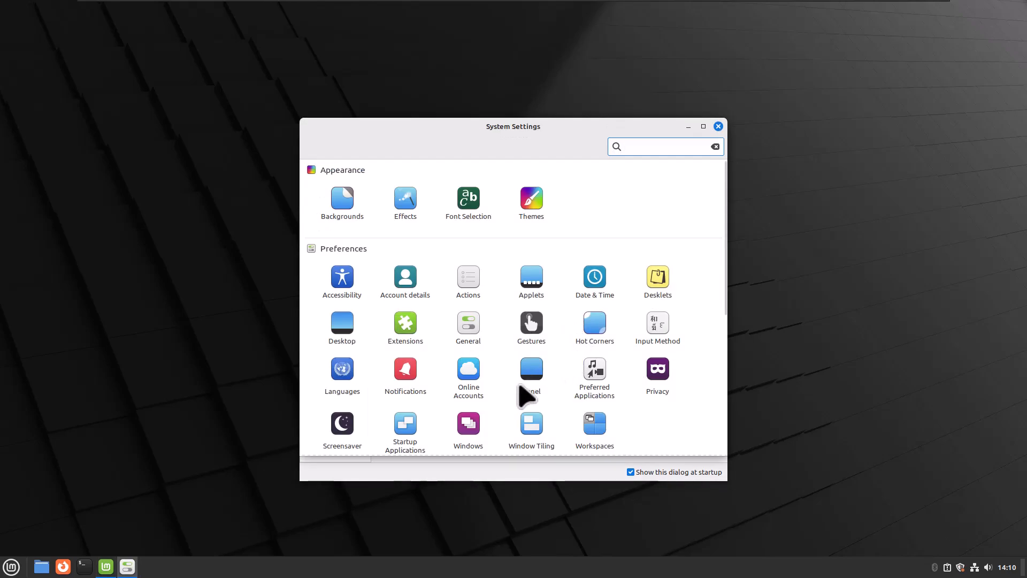
click(593, 276)
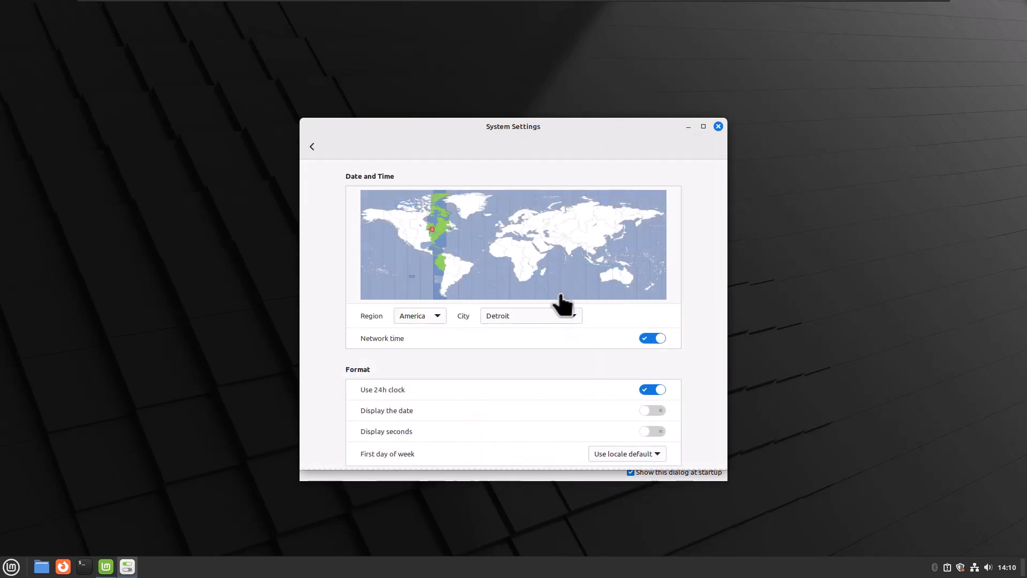
click(652, 389)
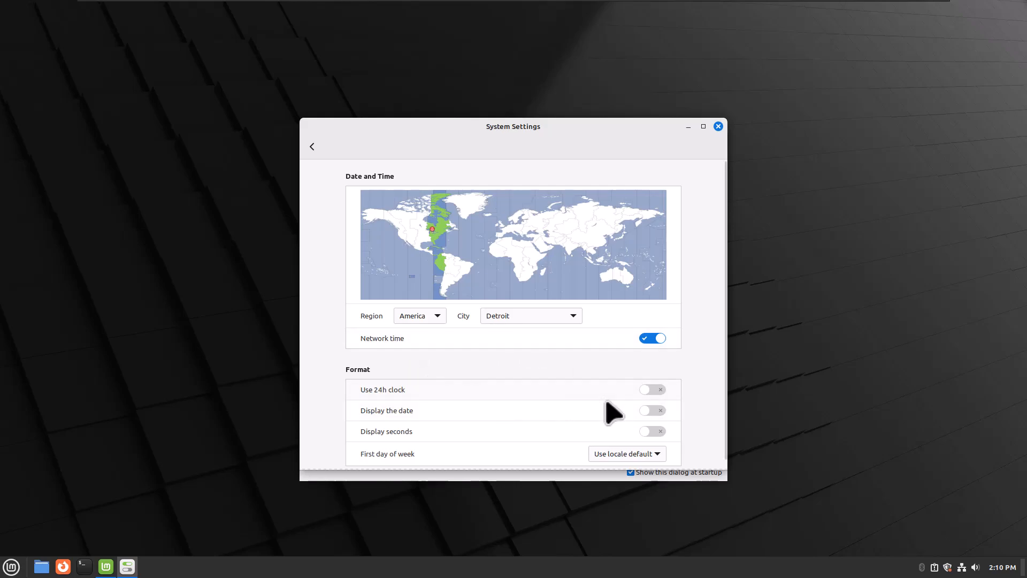
mouse_move(616, 422)
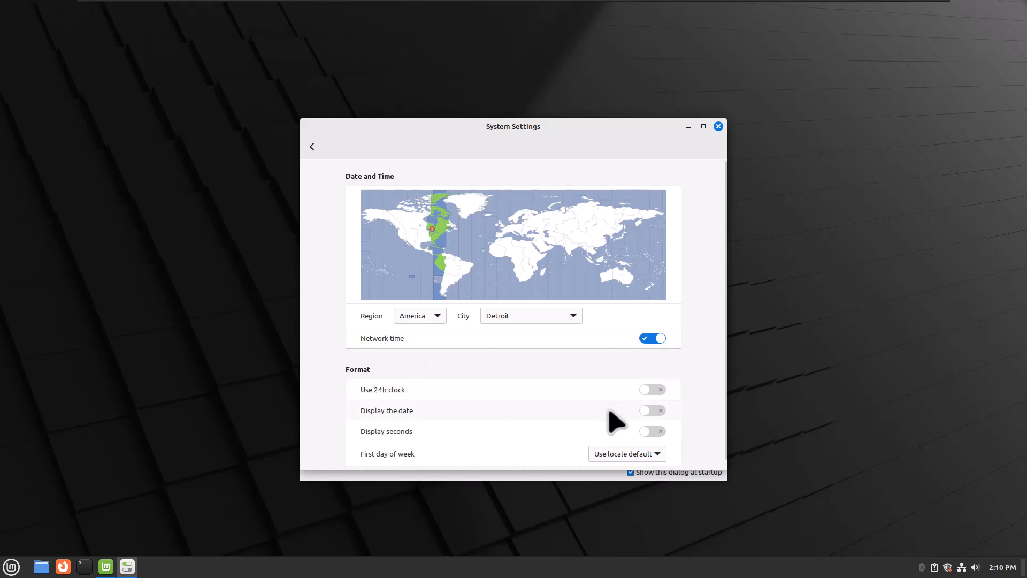
mouse_move(718, 131)
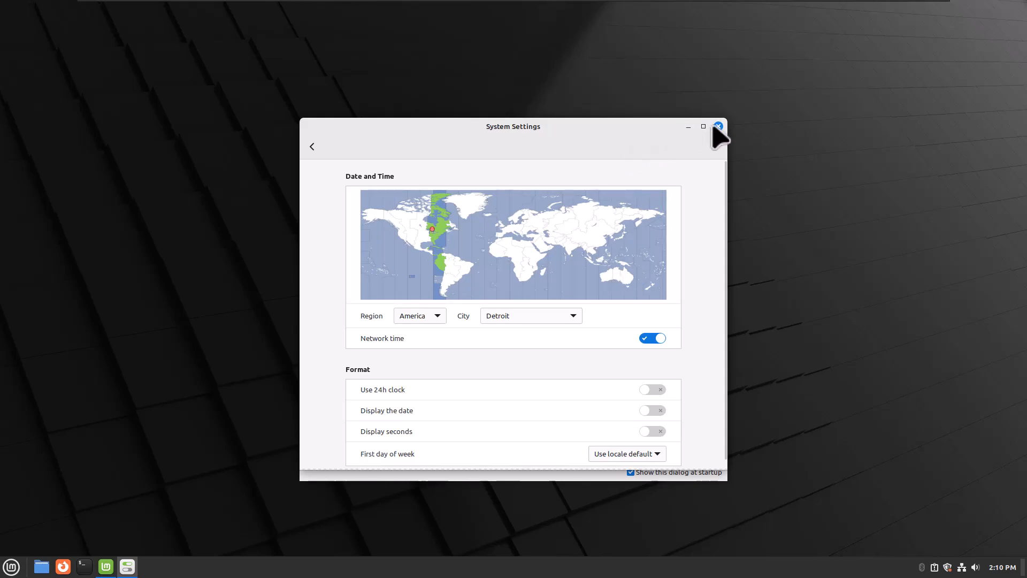
Step: Browse Documentation, Help and Contribute, then uncheck 'Show this dialog at startup'
click(717, 125)
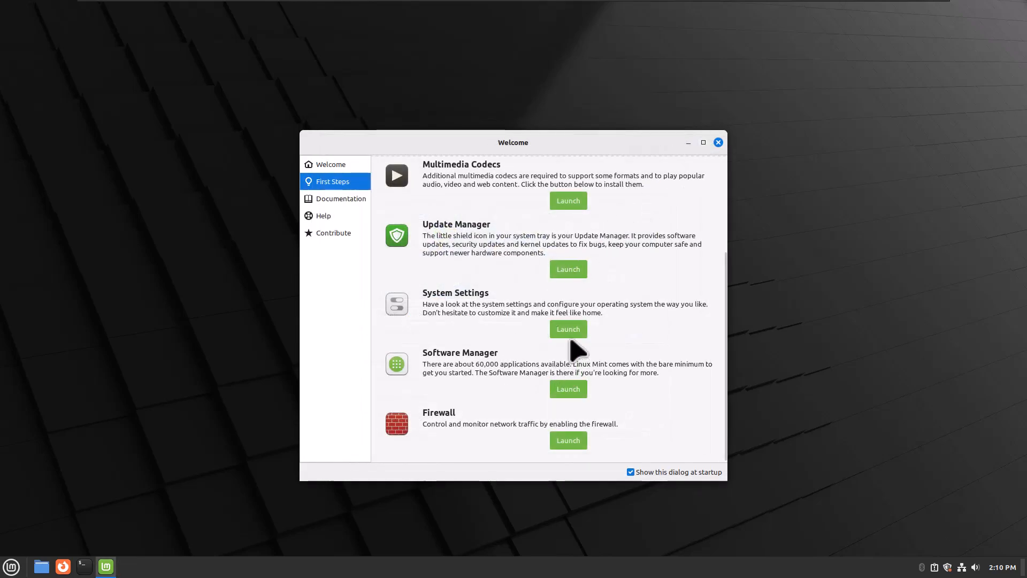
mouse_move(949, 529)
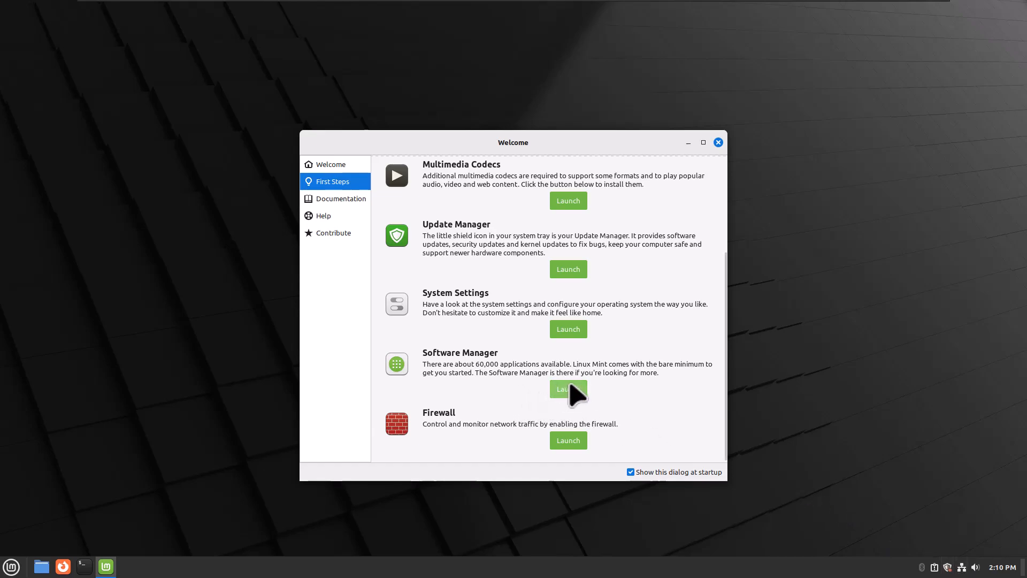
mouse_move(573, 409)
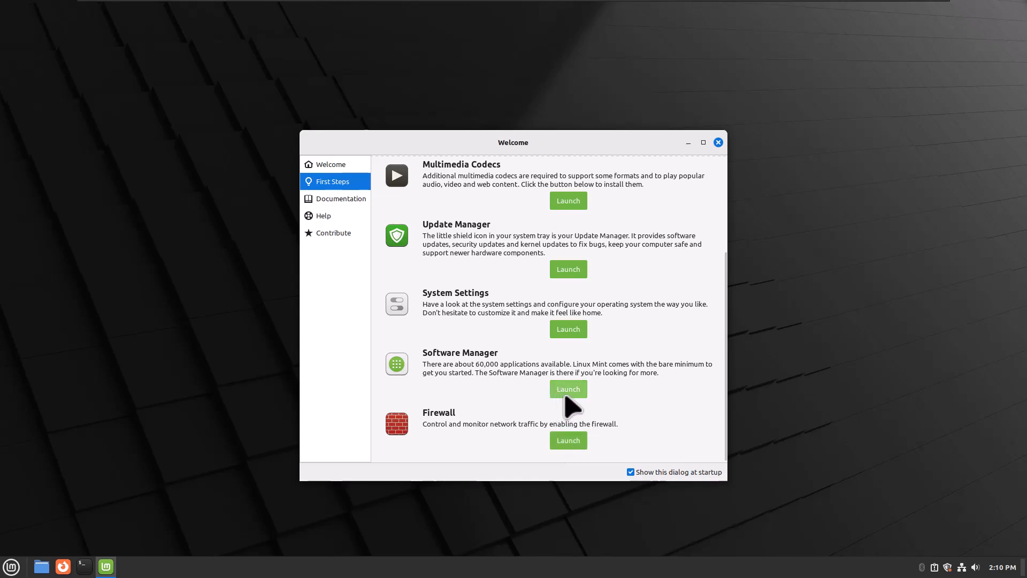
mouse_move(581, 380)
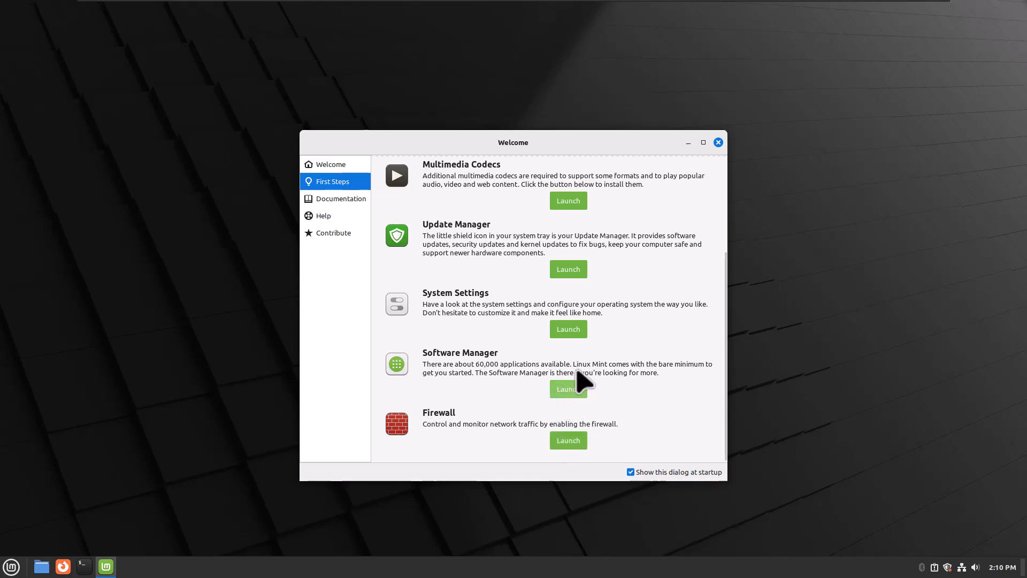
click(339, 198)
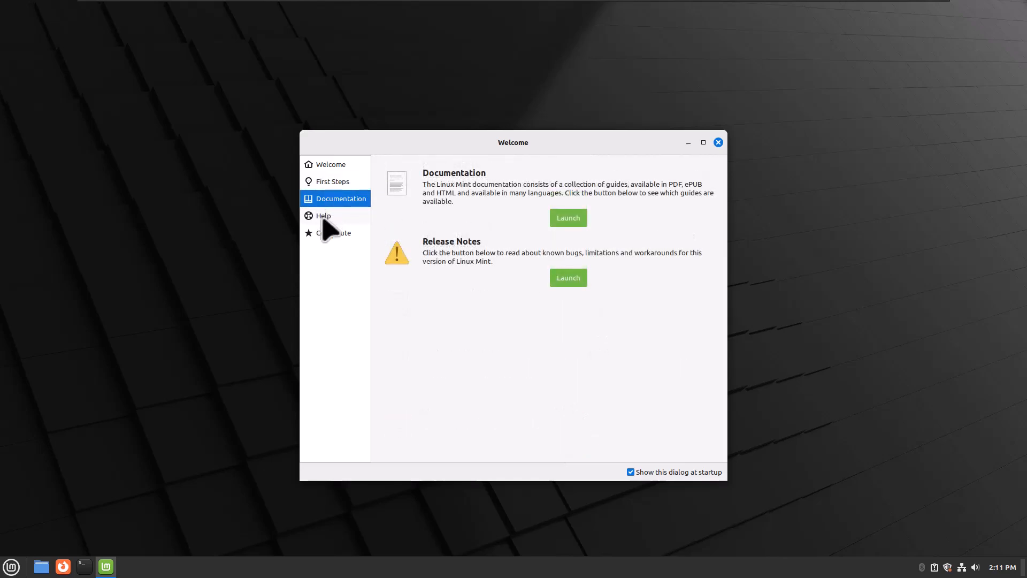
click(323, 215)
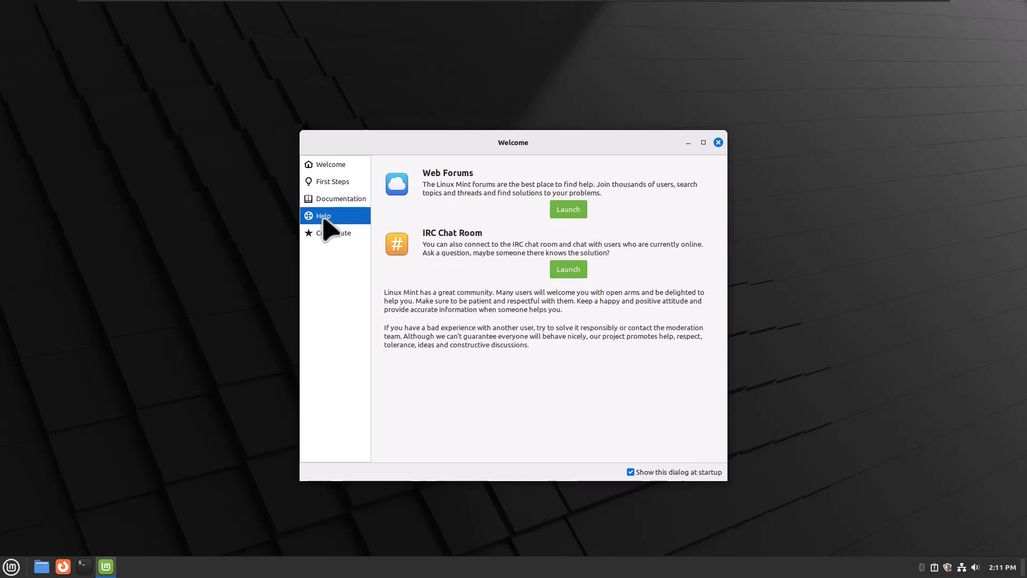
mouse_move(568, 269)
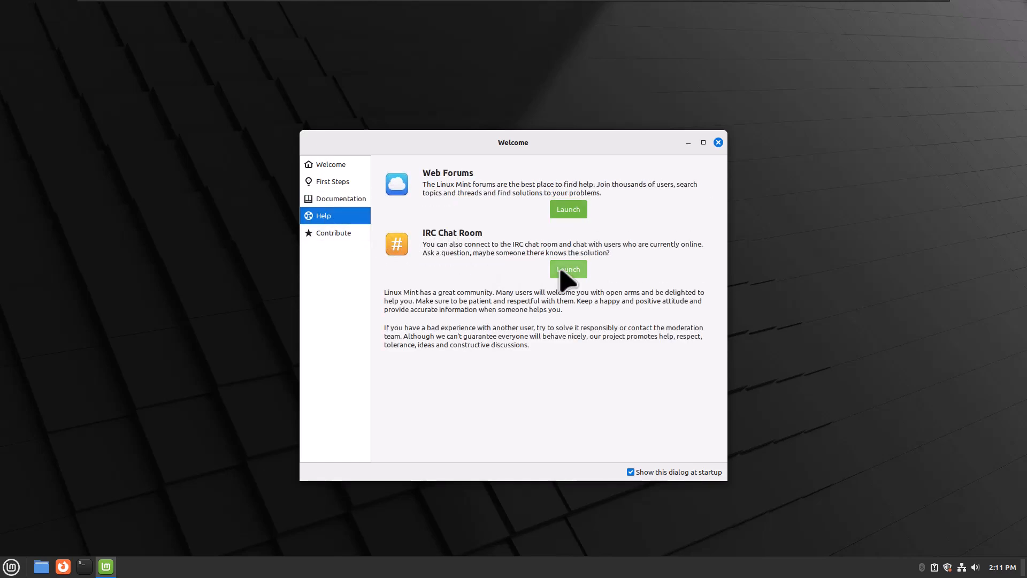
mouse_move(507, 288)
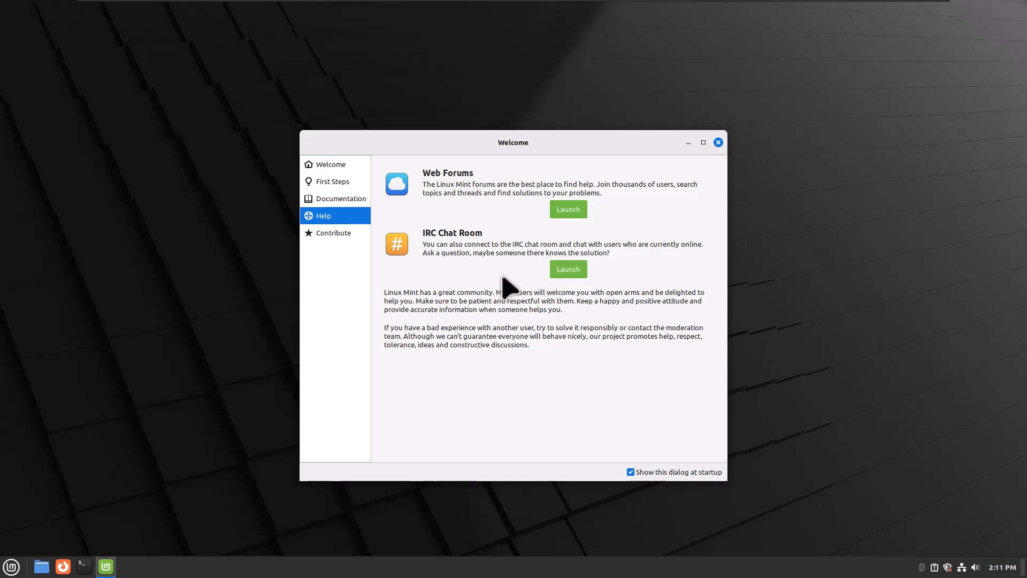
mouse_move(481, 283)
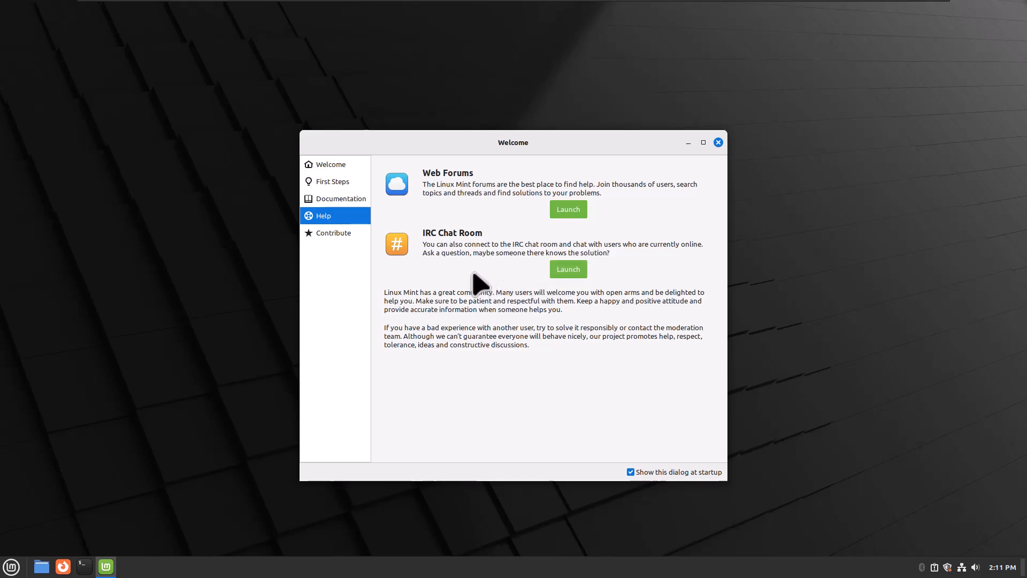
mouse_move(333, 245)
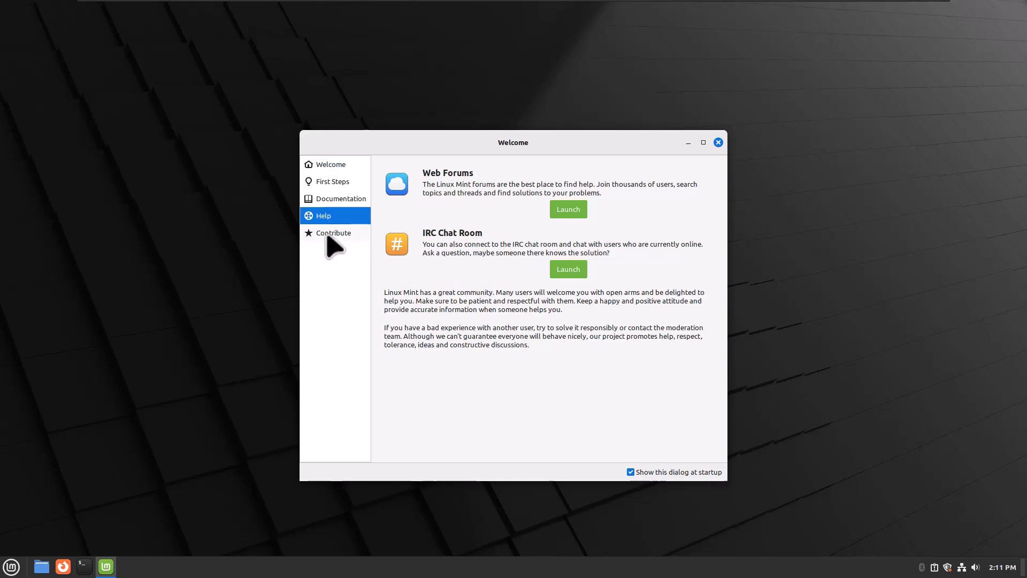
click(334, 232)
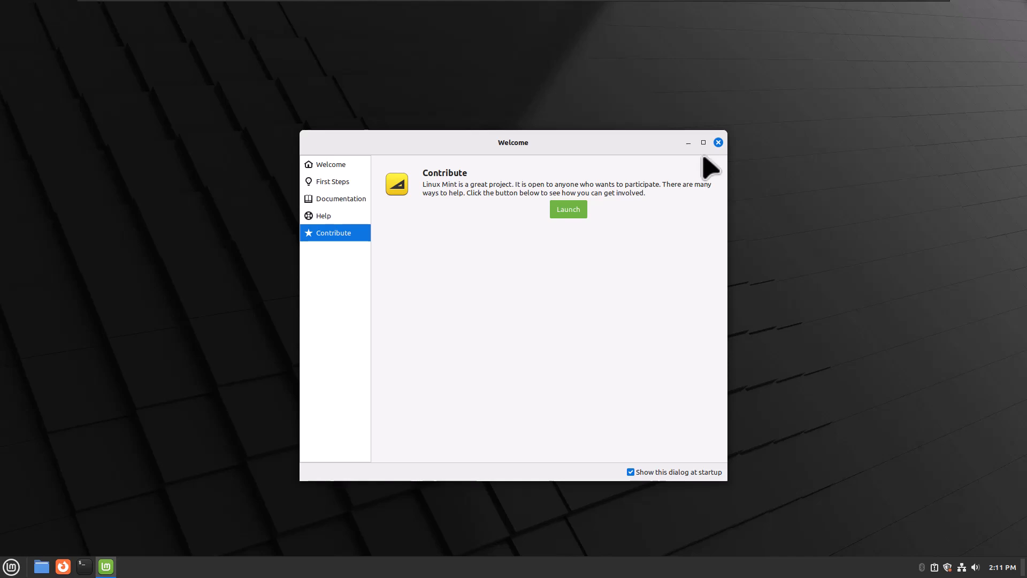
mouse_move(666, 476)
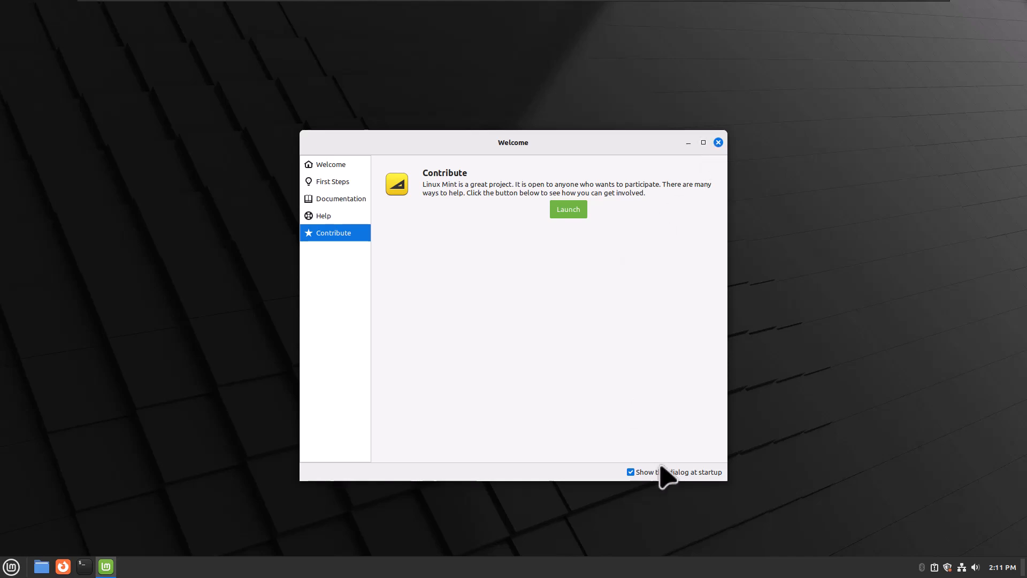
click(629, 472)
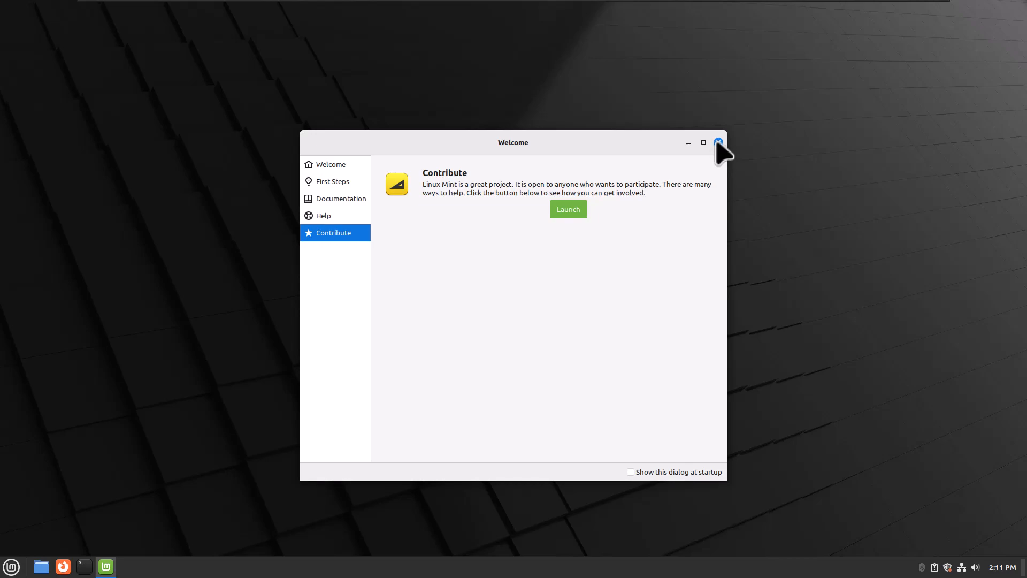
Step: Close the Welcome window to leave an empty desktop
click(718, 142)
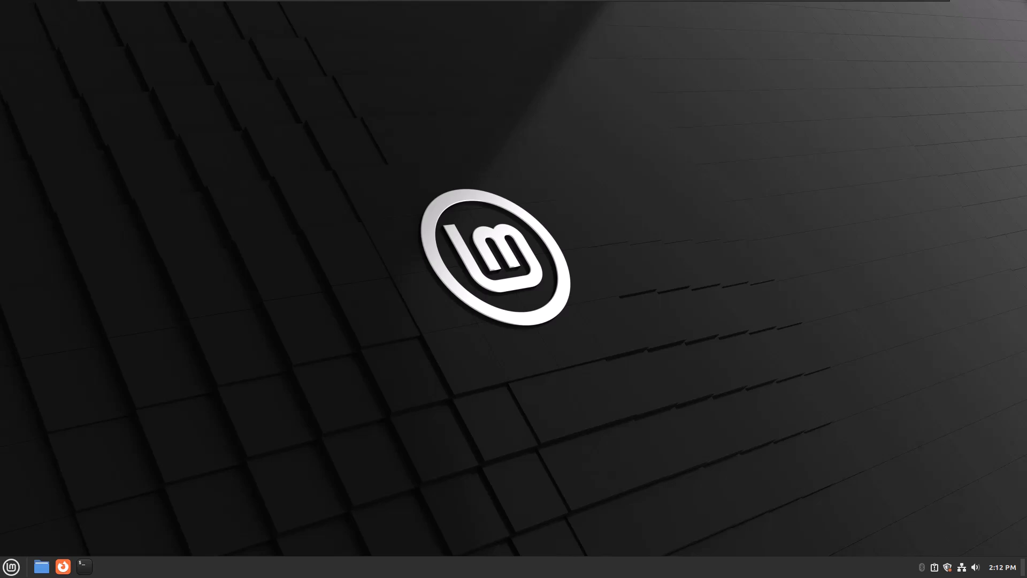
mouse_move(599, 236)
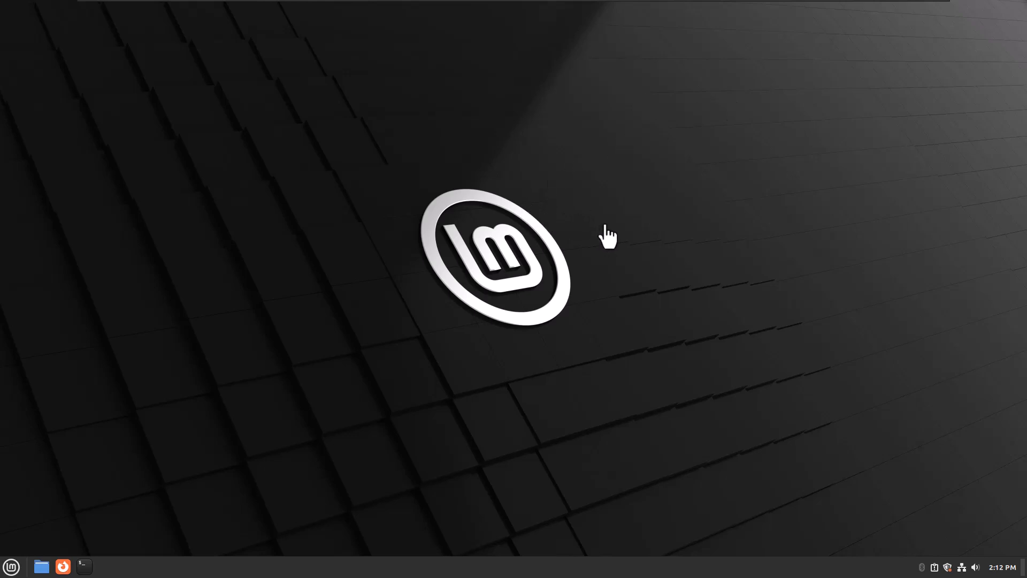
mouse_move(746, 262)
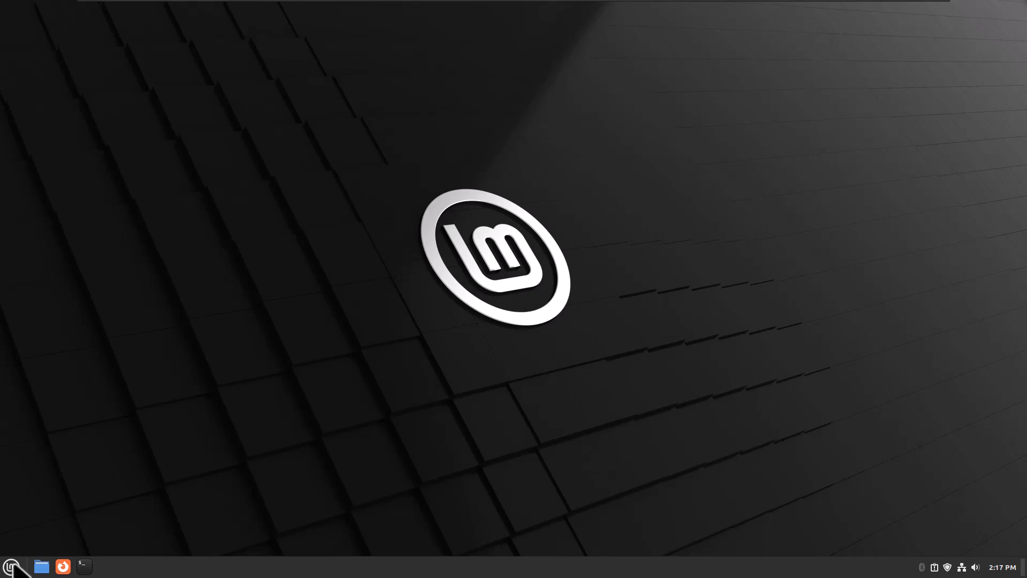
Step: In Software Manager, view Chromium's page, then search for 'brave'
click(11, 566)
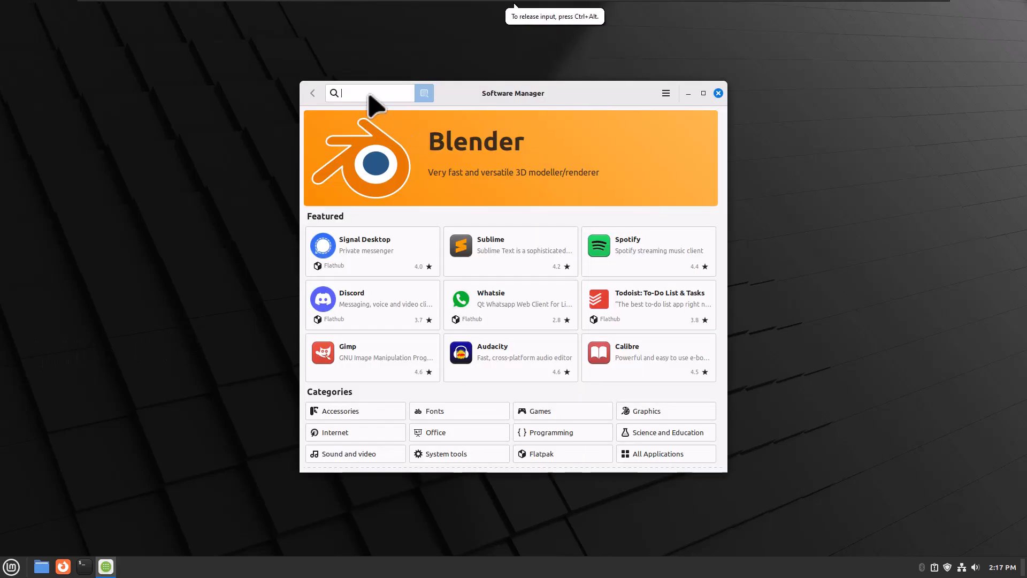
text(chromium)
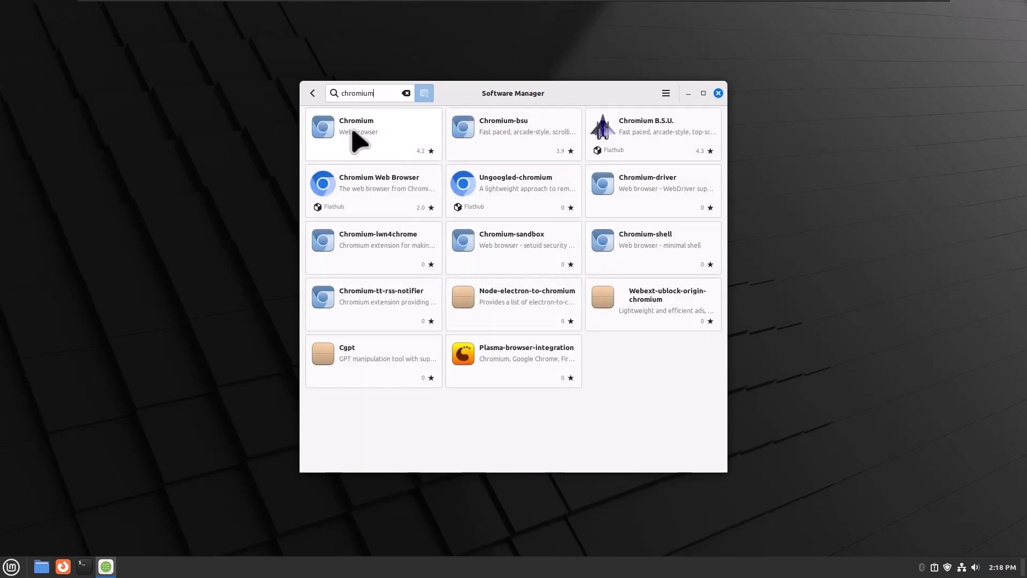
click(356, 128)
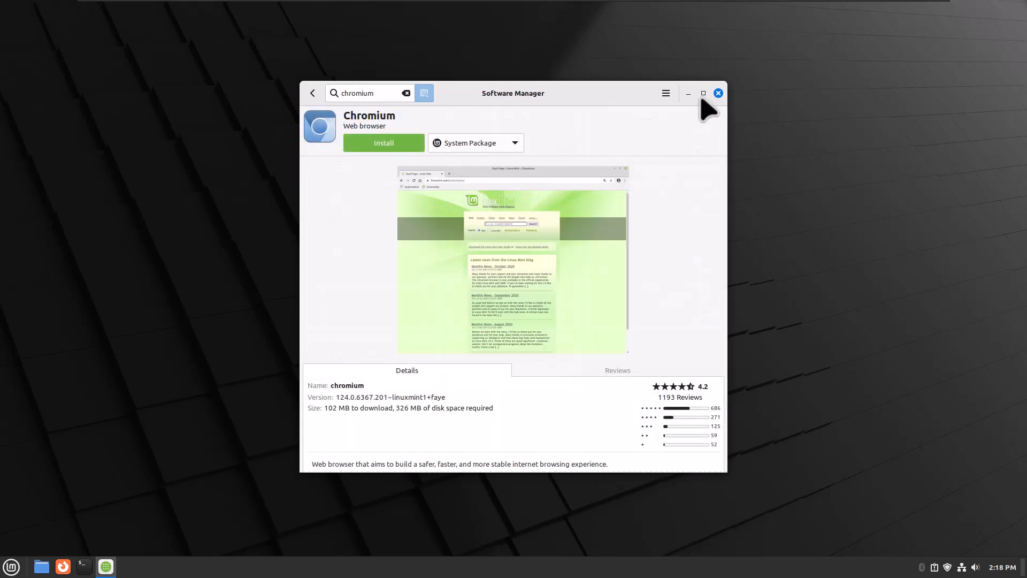
text(brave)
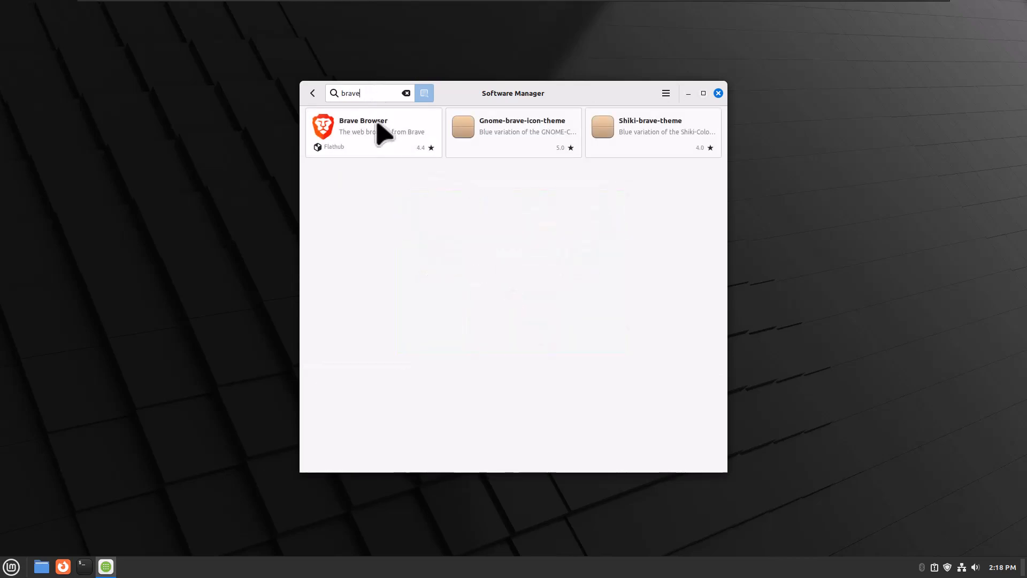
Step: Install the Brave Browser Flatpak, confirming the extra required software
click(364, 131)
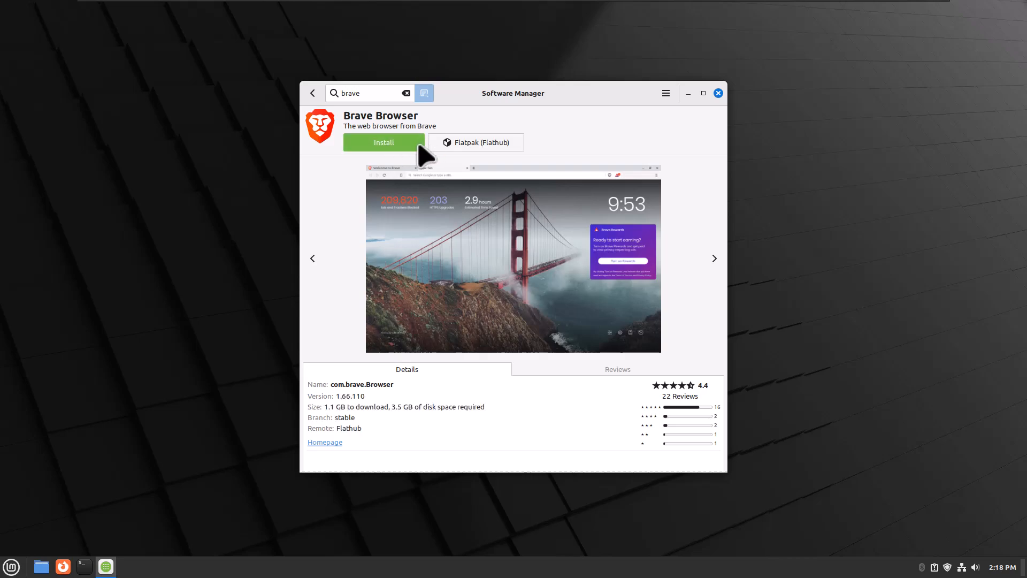
mouse_move(383, 142)
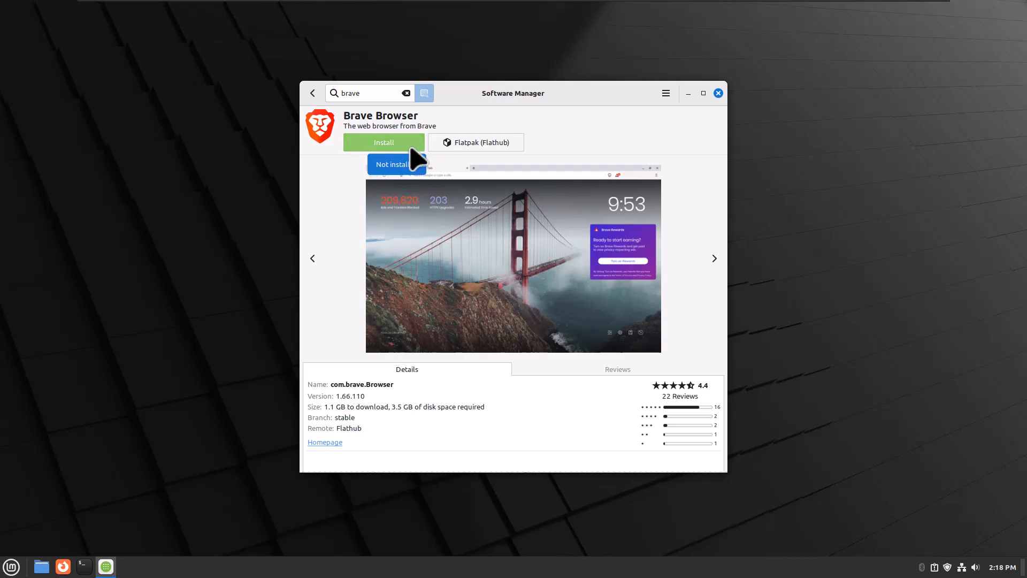
click(383, 142)
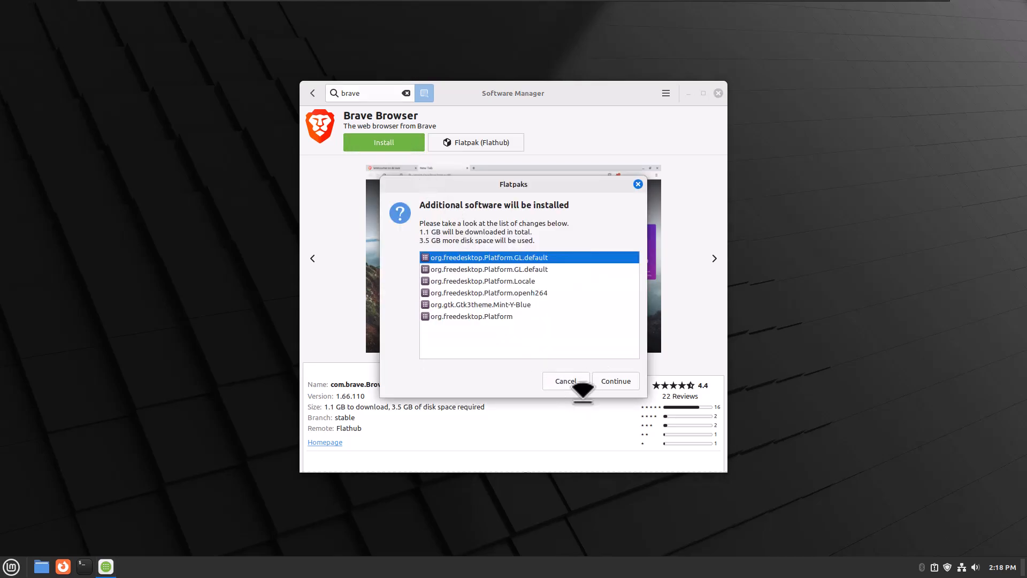
click(615, 381)
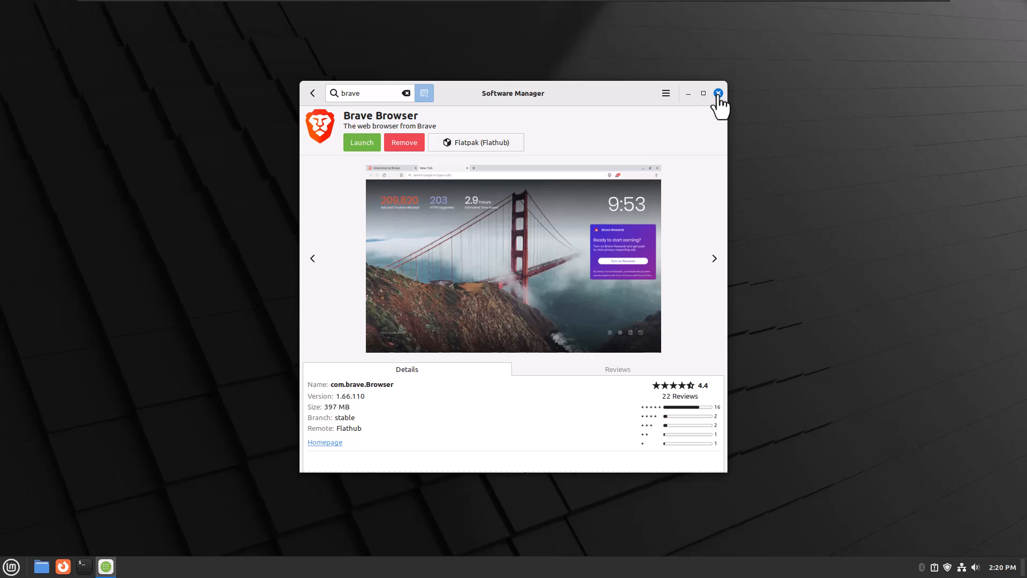
Step: Close Software Manager and launch Timeshift from the Menu
click(718, 93)
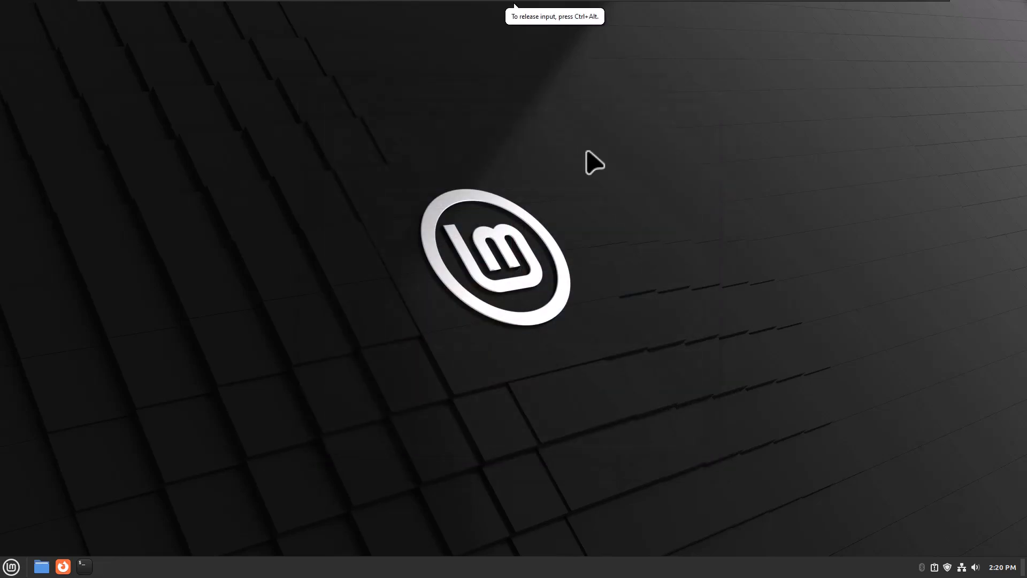
mouse_move(11, 566)
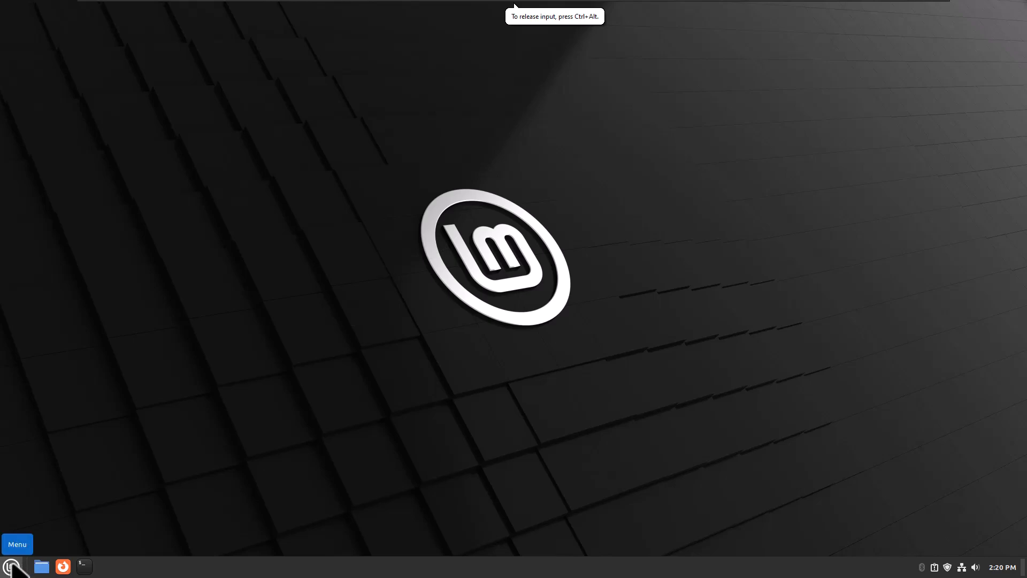
click(17, 543)
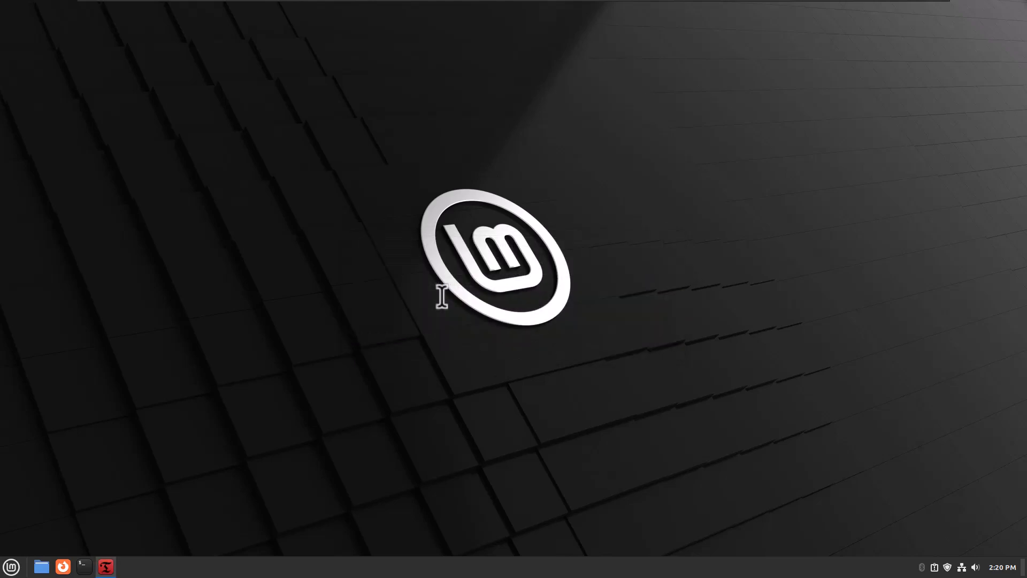
Step: Finish the Timeshift wizard using dm-0, a daily schedule, and a lower Keep count
click(105, 565)
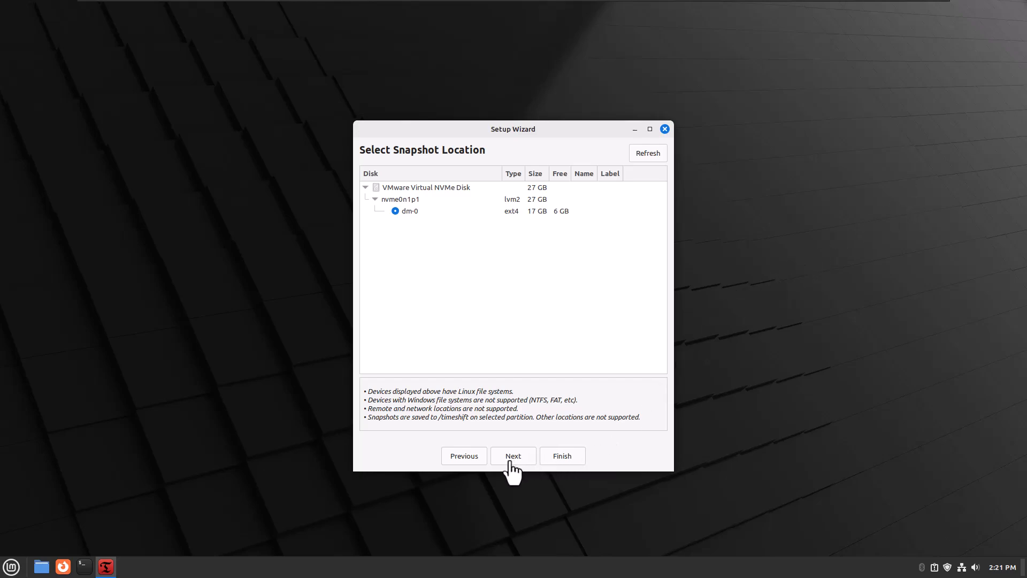
click(513, 455)
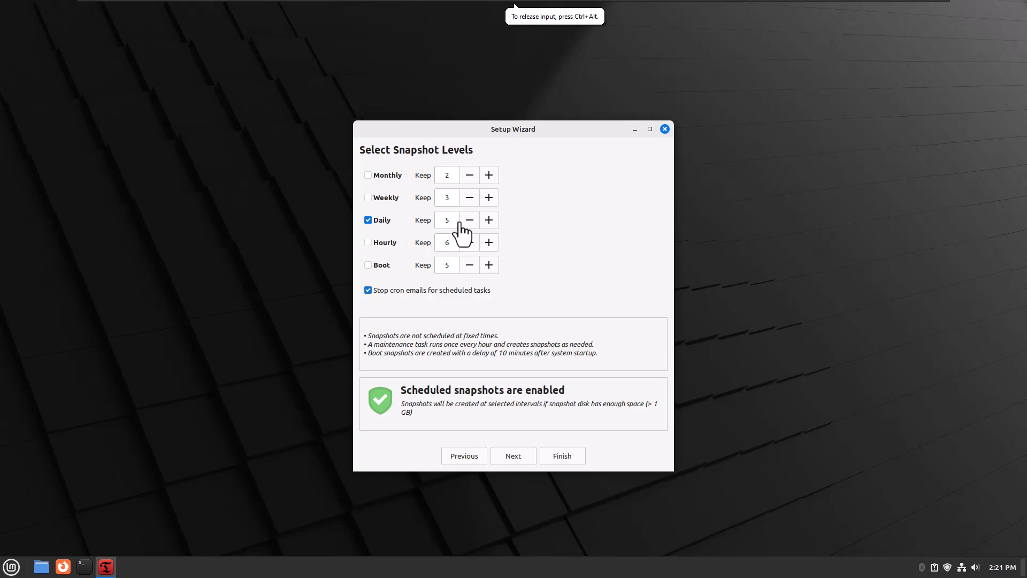
mouse_move(465, 230)
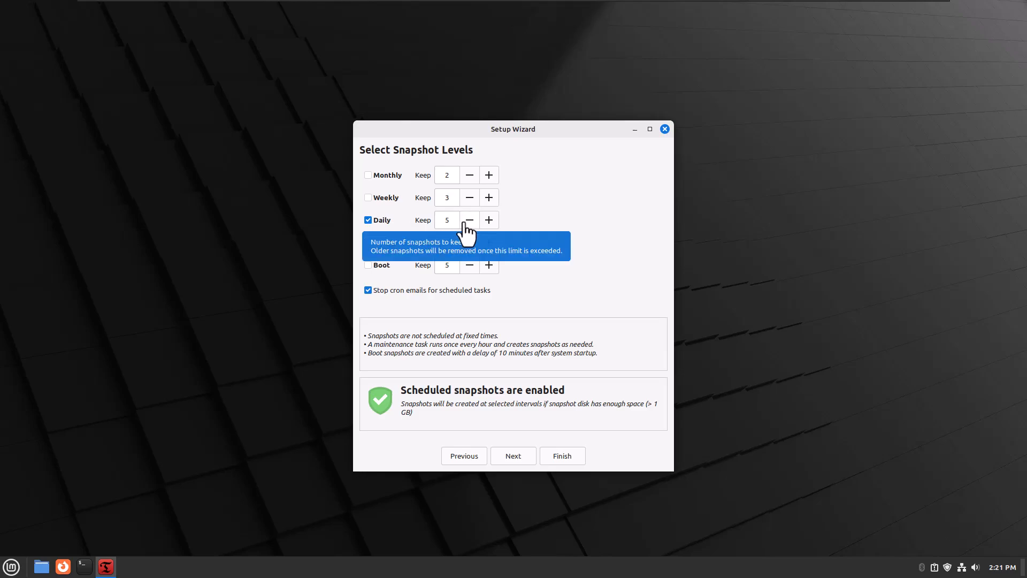
click(470, 219)
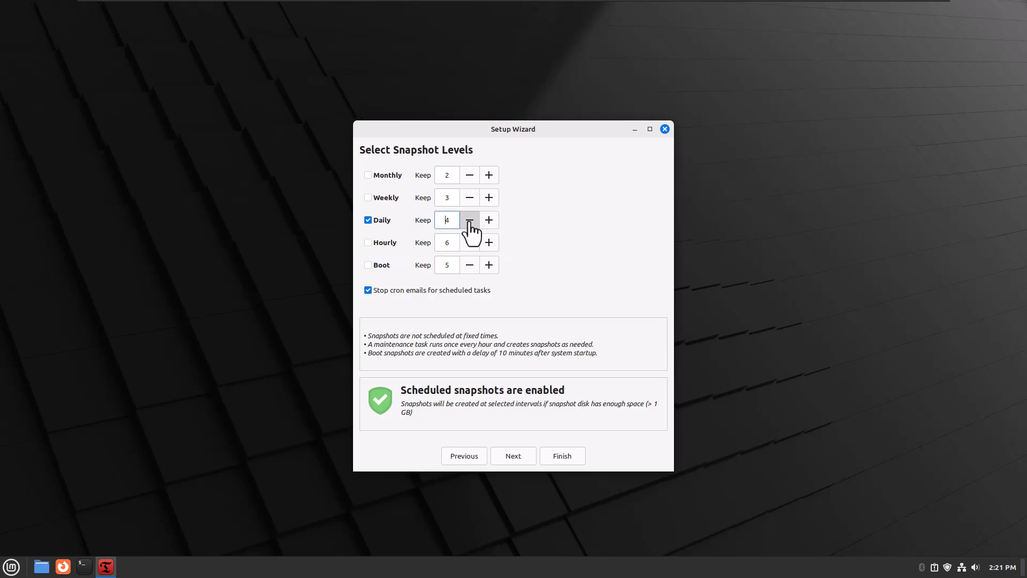
click(469, 219)
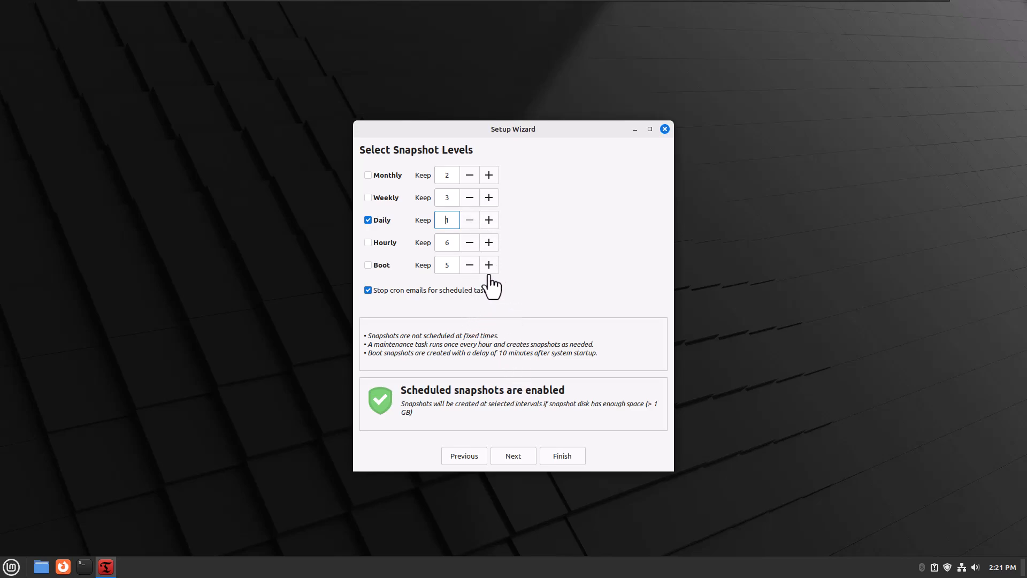
click(513, 455)
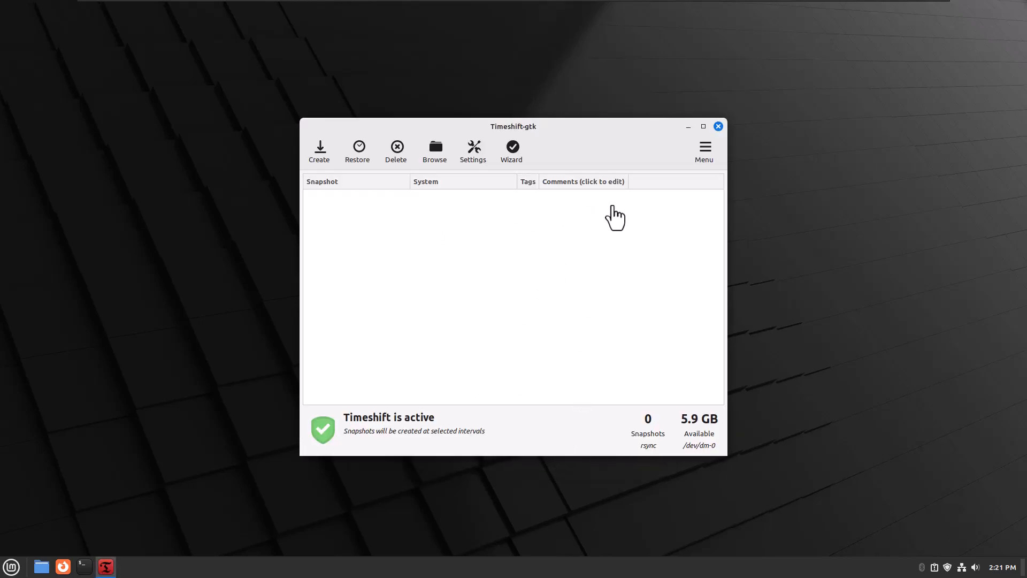
mouse_move(353, 179)
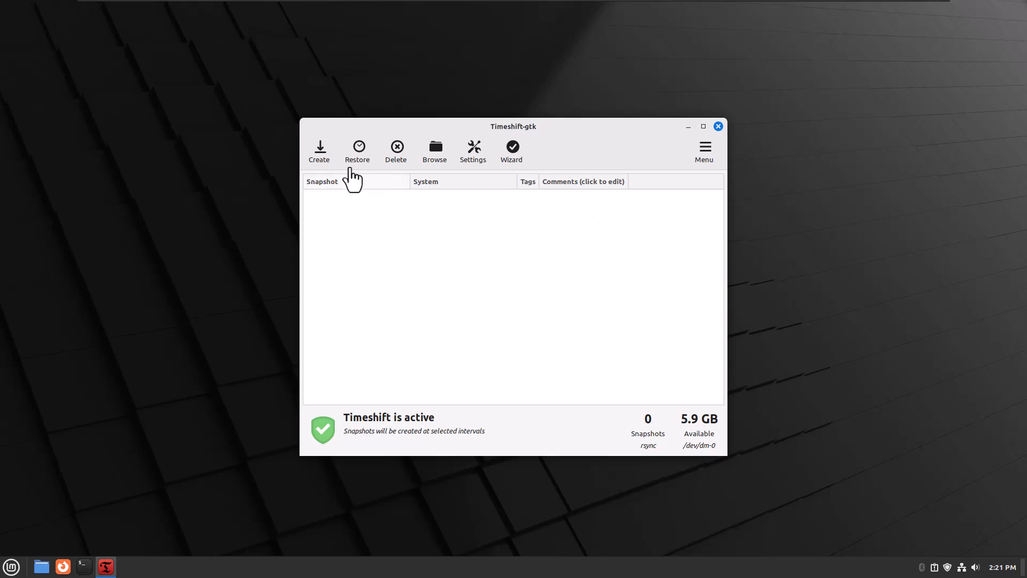
click(319, 151)
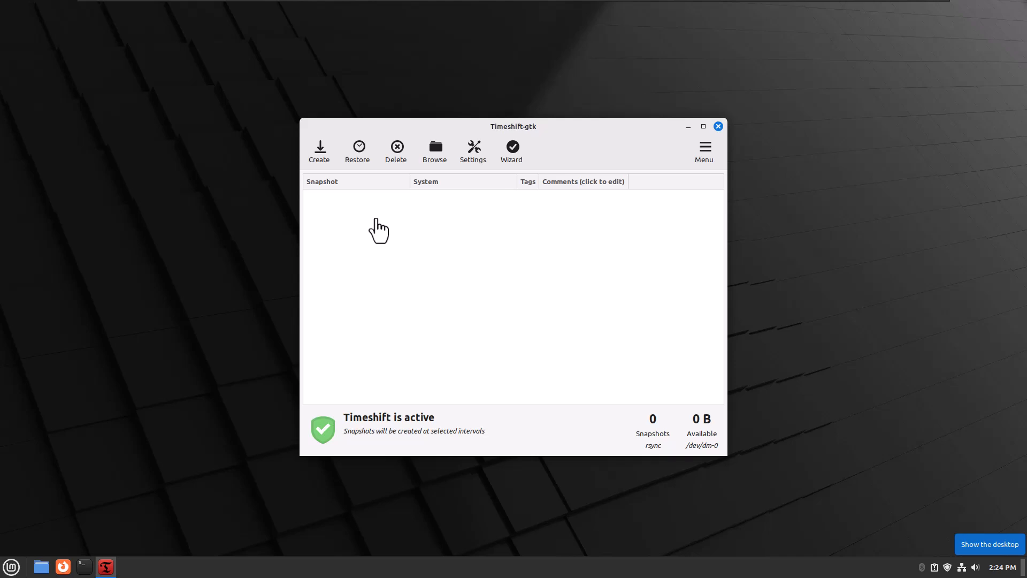
mouse_move(340, 208)
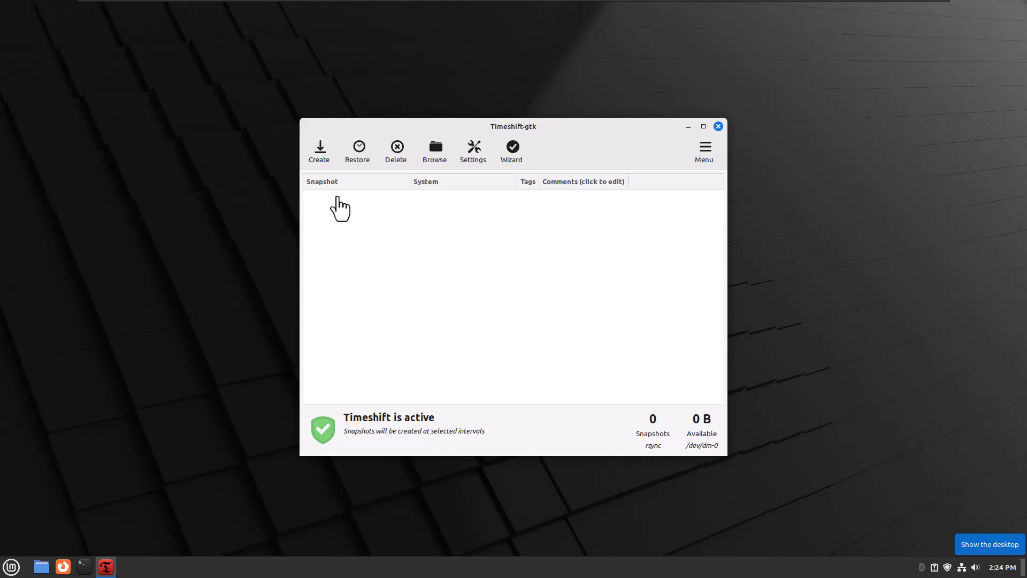
mouse_move(718, 127)
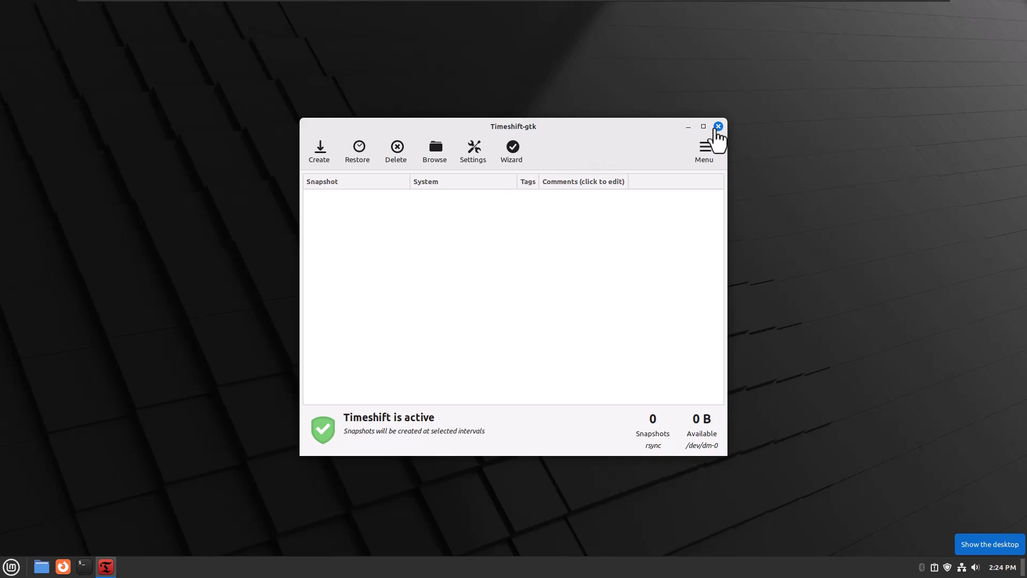
mouse_move(719, 139)
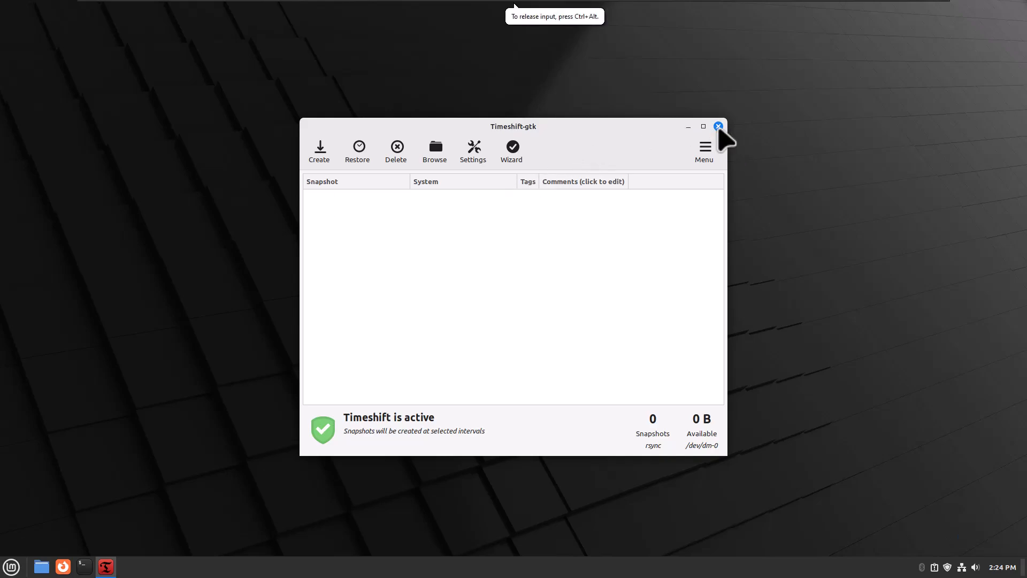
Step: Close Timeshift and remove Firefox in Terminal with 'sudo apt remove firefox', confirming with y
click(718, 126)
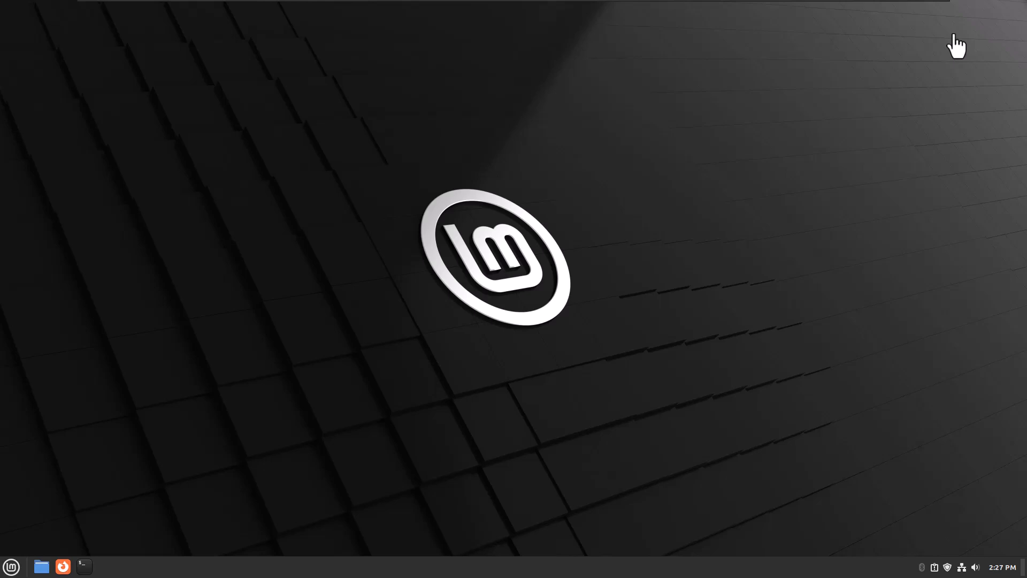
mouse_move(680, 178)
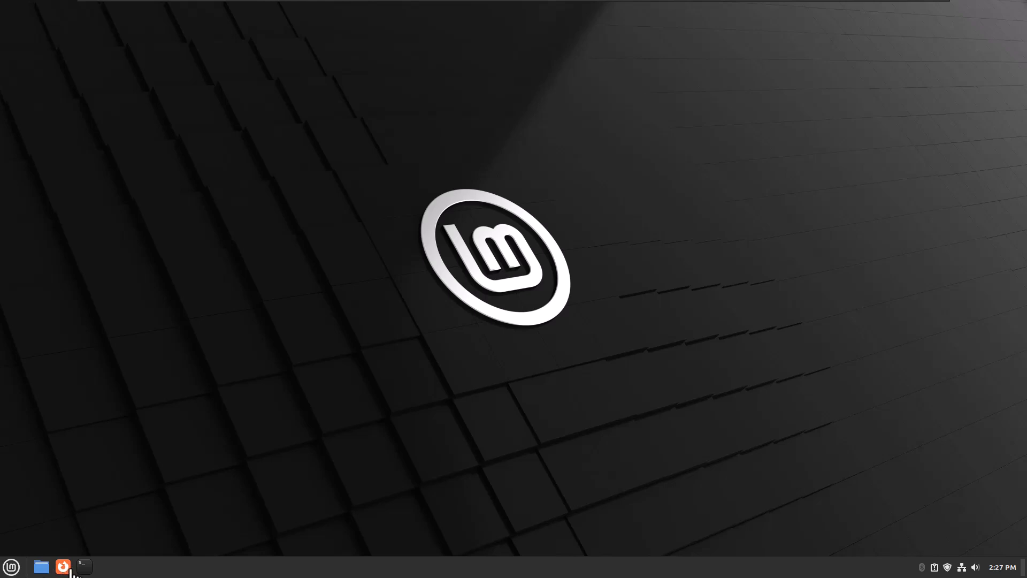
click(84, 566)
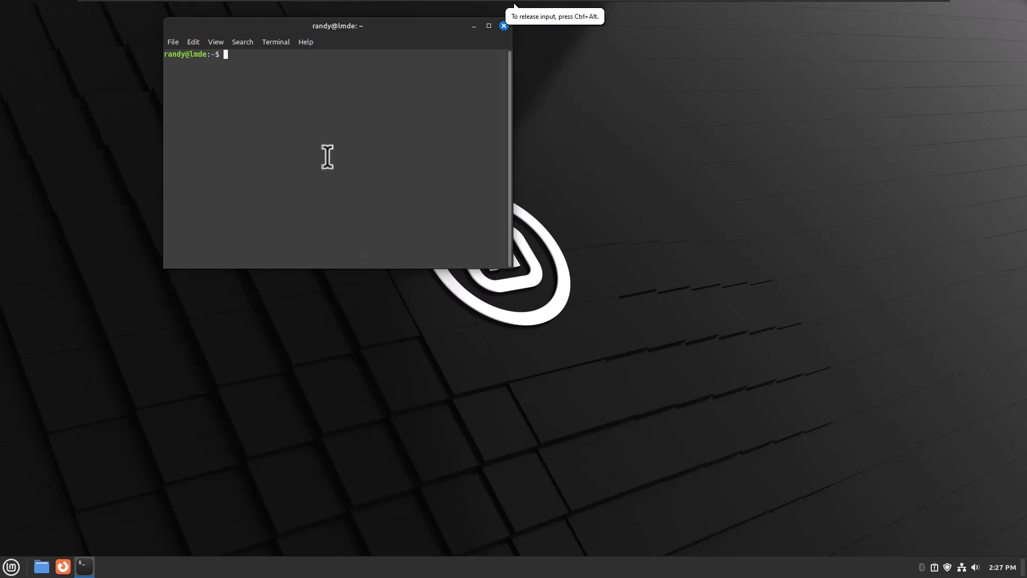
text(sudo apt remove firefox)
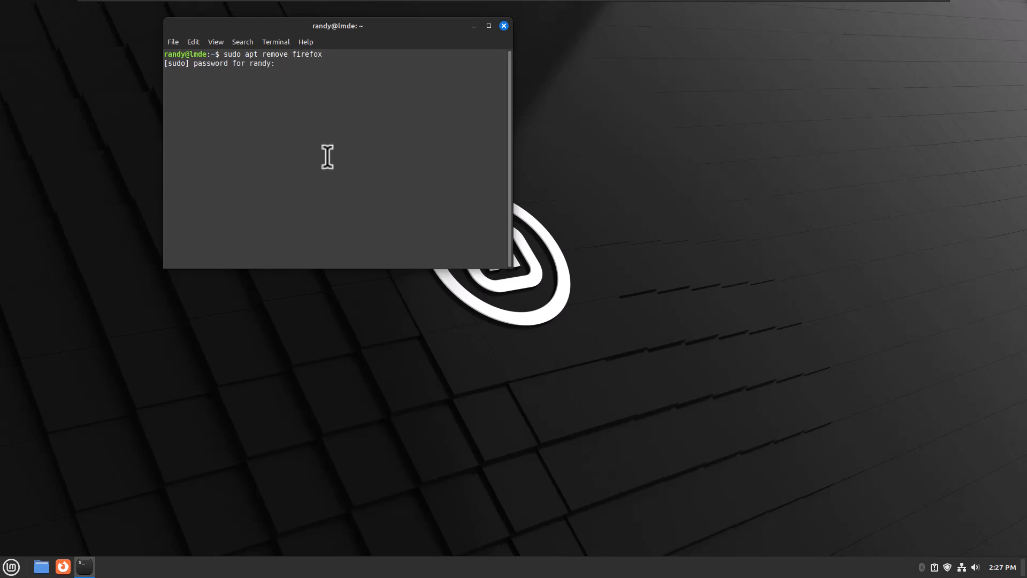
key(Return)
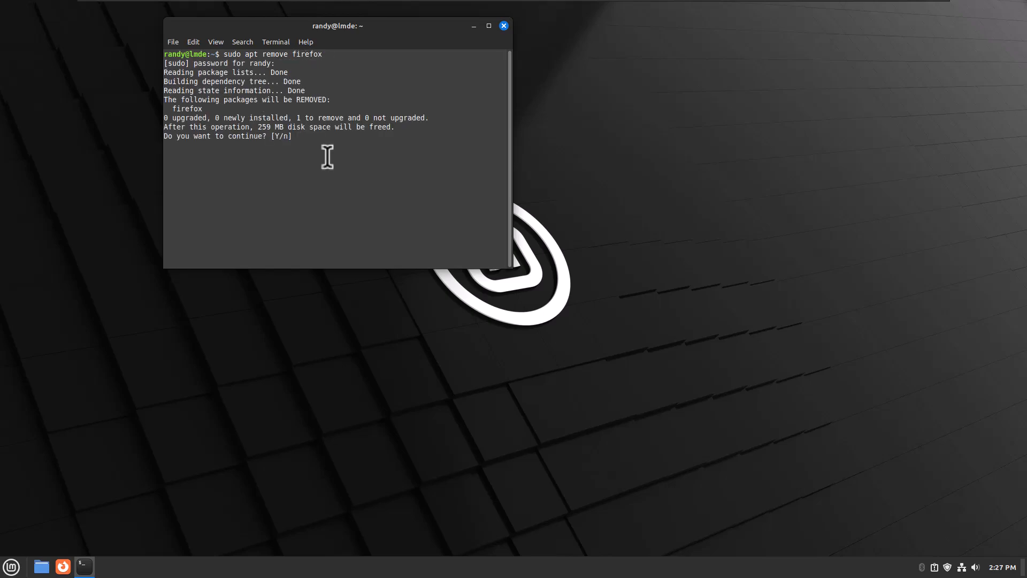
text(y)
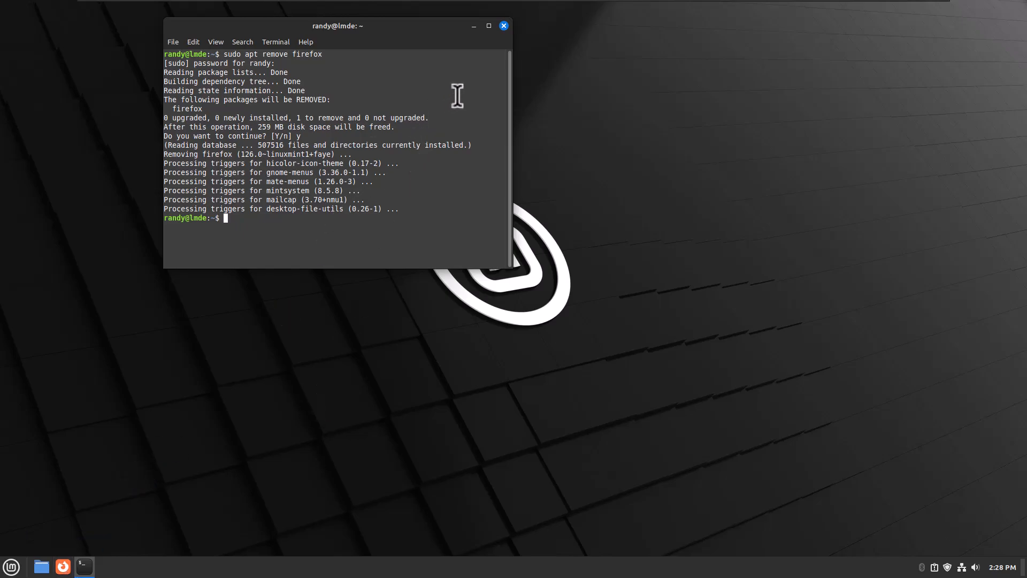
mouse_move(83, 566)
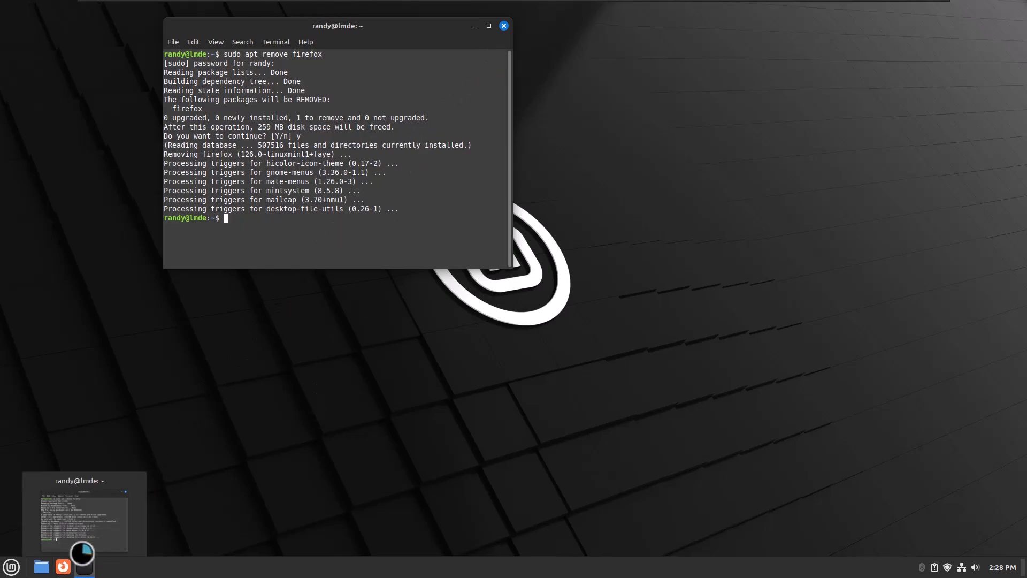
Step: Minimize Terminal, remove the Firefox panel launcher, and browse the Menu's Internet apps
click(503, 25)
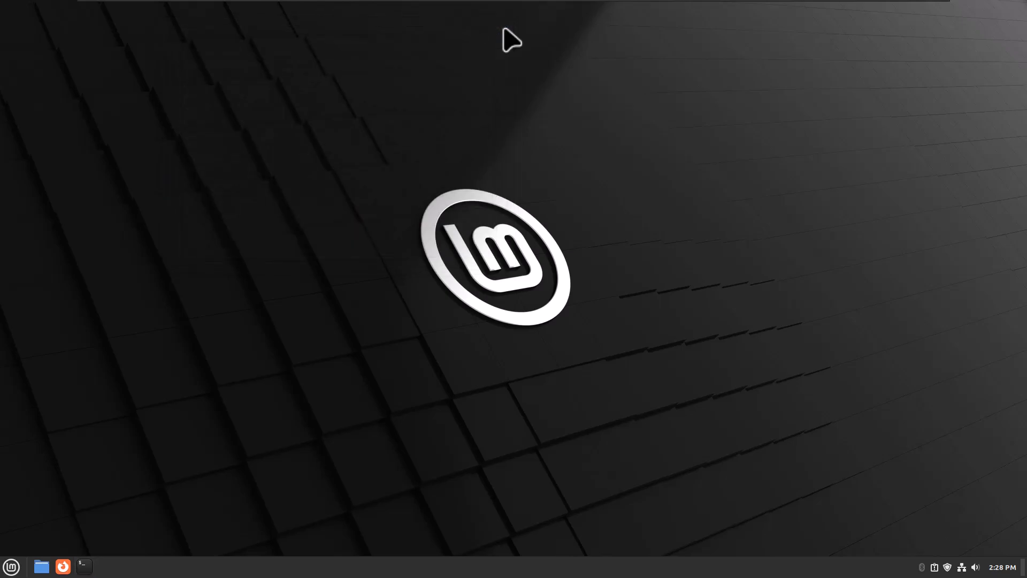
right_click(63, 566)
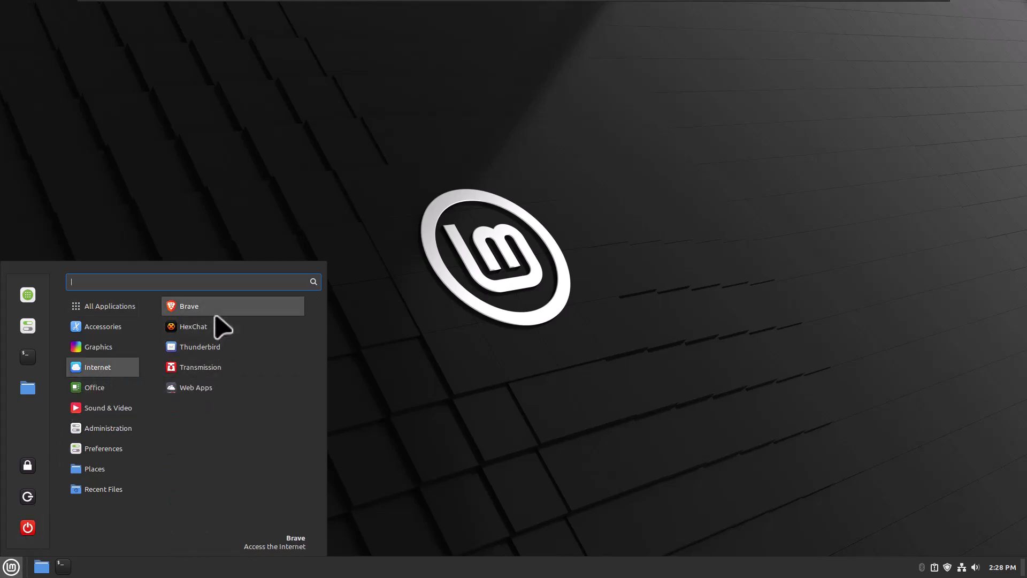
mouse_move(216, 324)
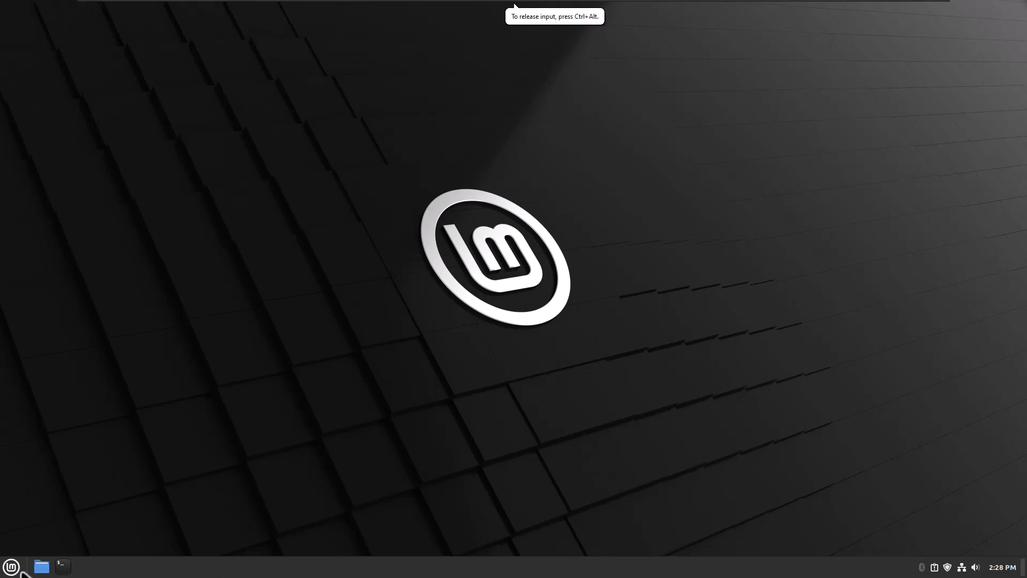
click(11, 566)
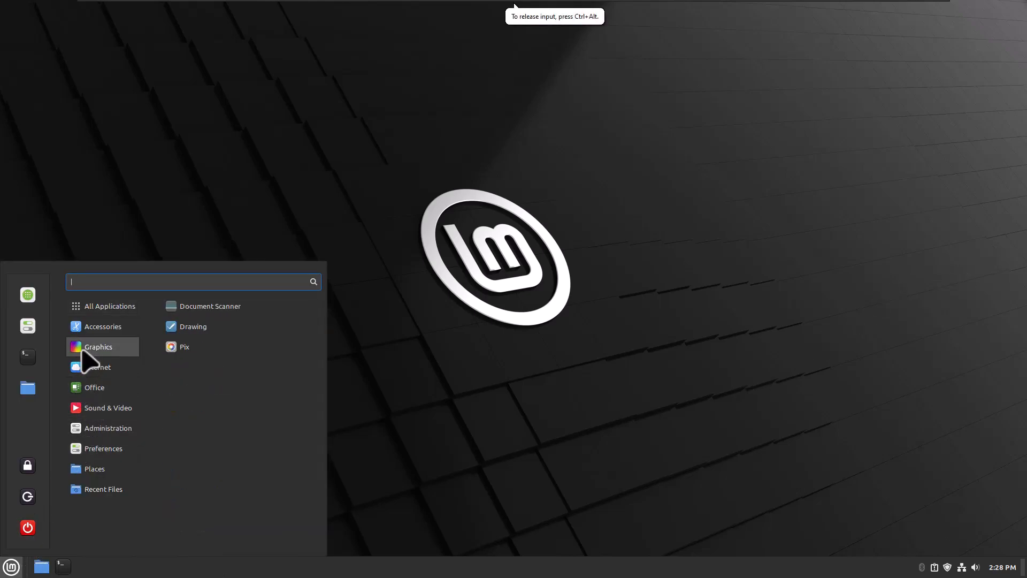